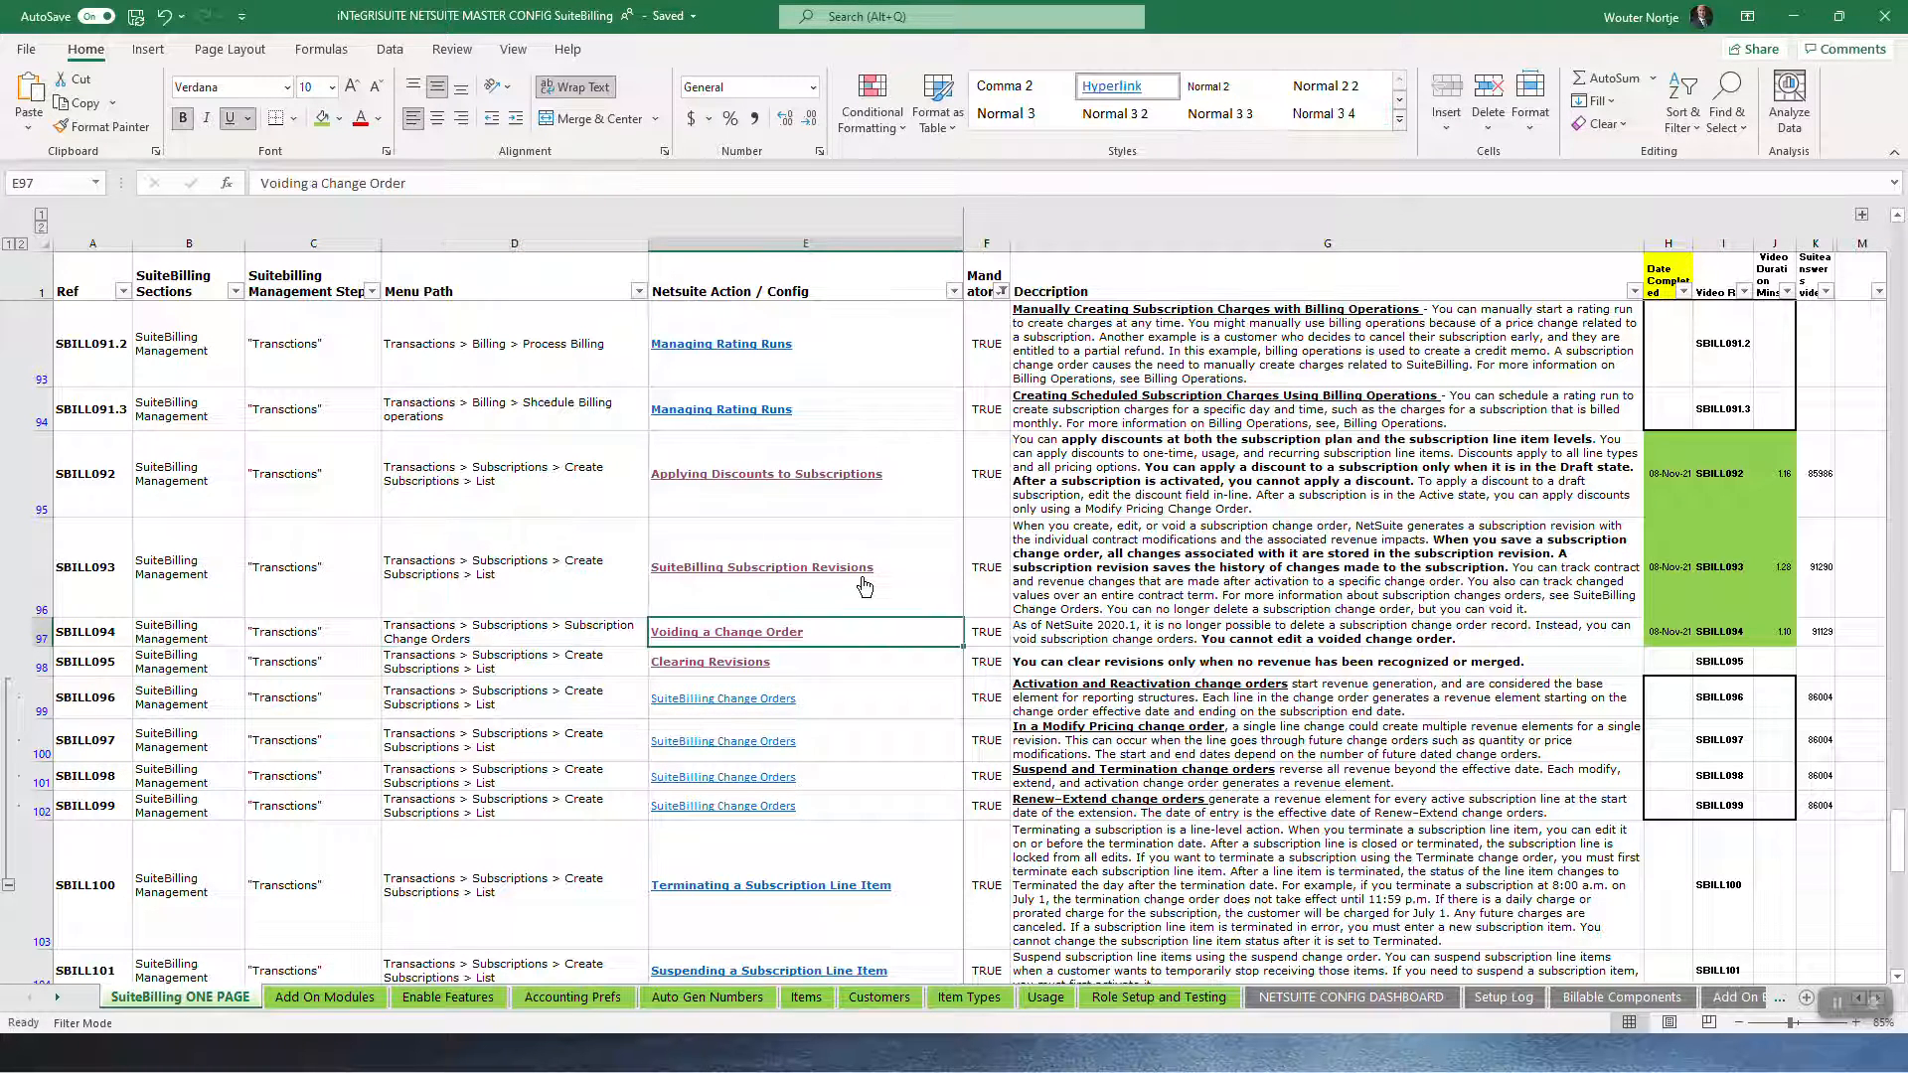
Review the SBILL095 Clearing Revisions row and open its SuiteAnswers help link.
{"action": "left_click", "coordinate": [987, 660]}
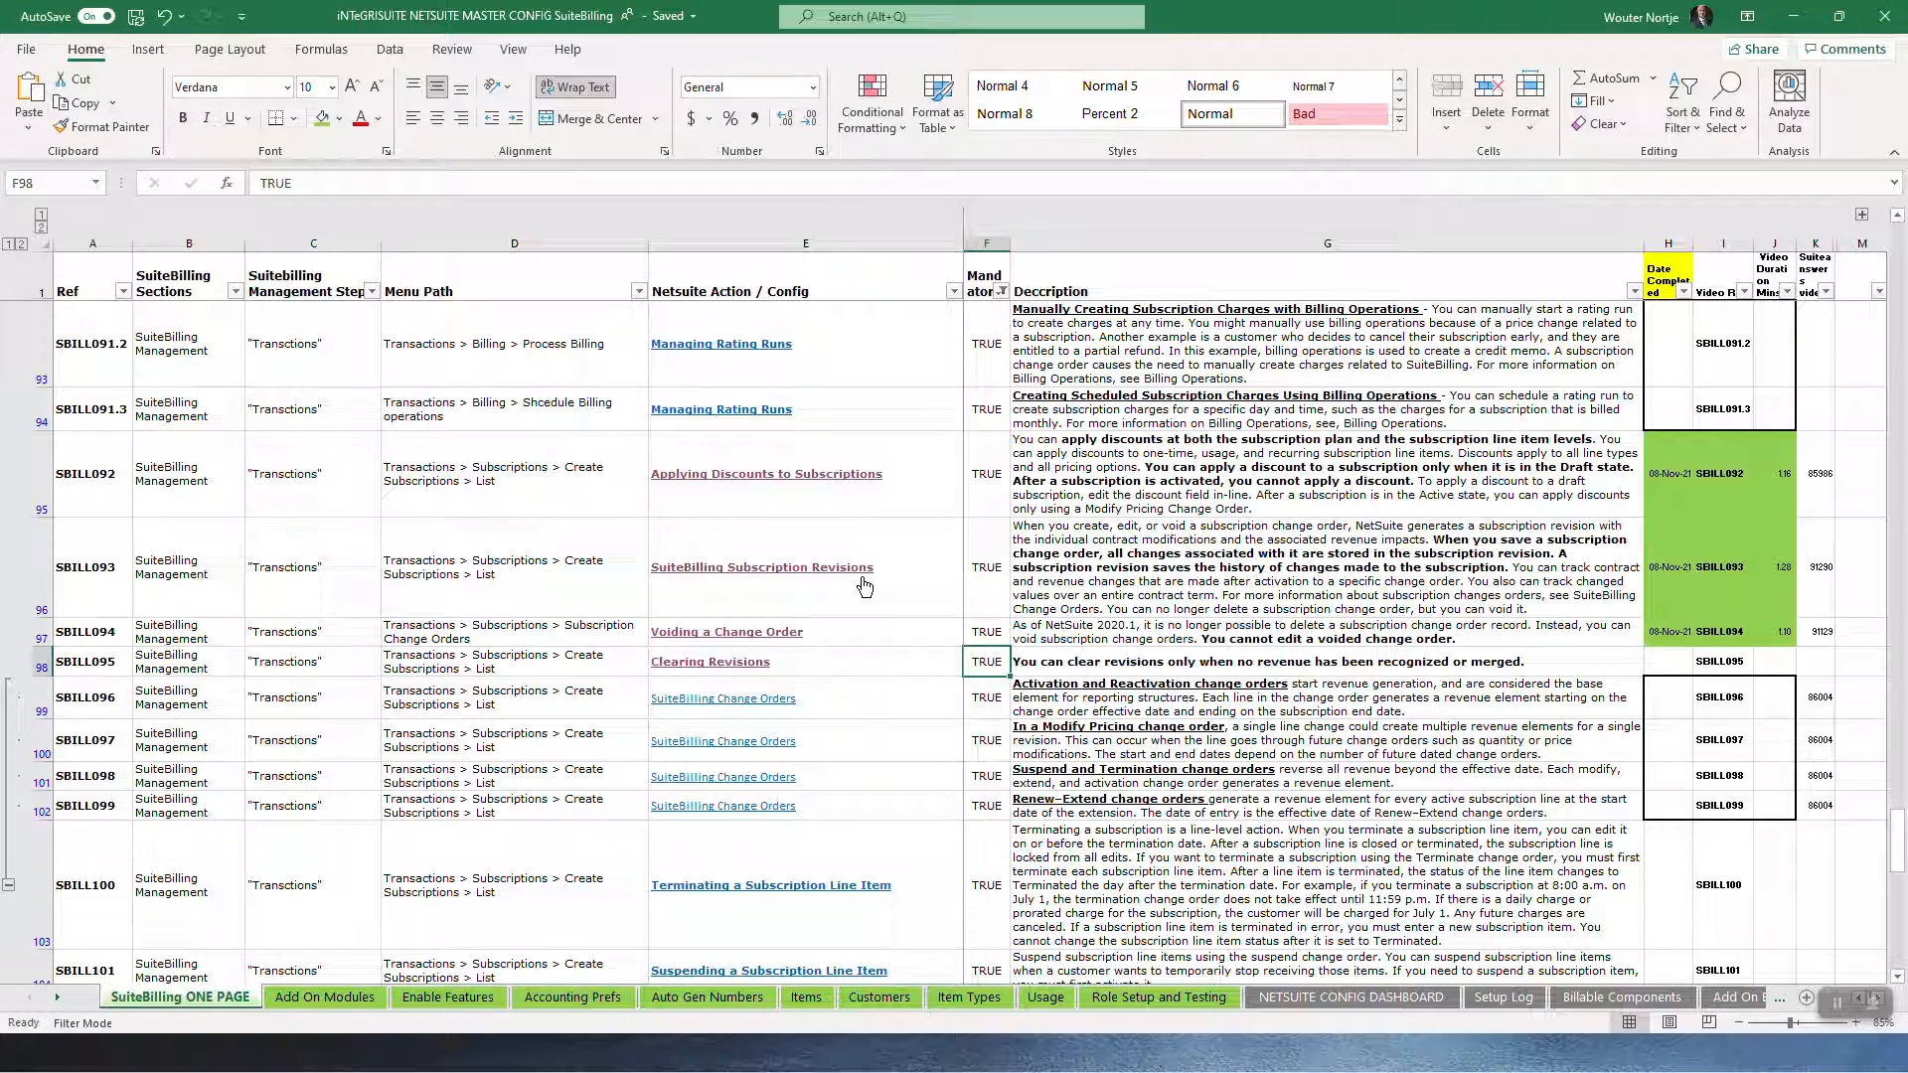
{"action": "left_click", "coordinate": [1326, 661]}
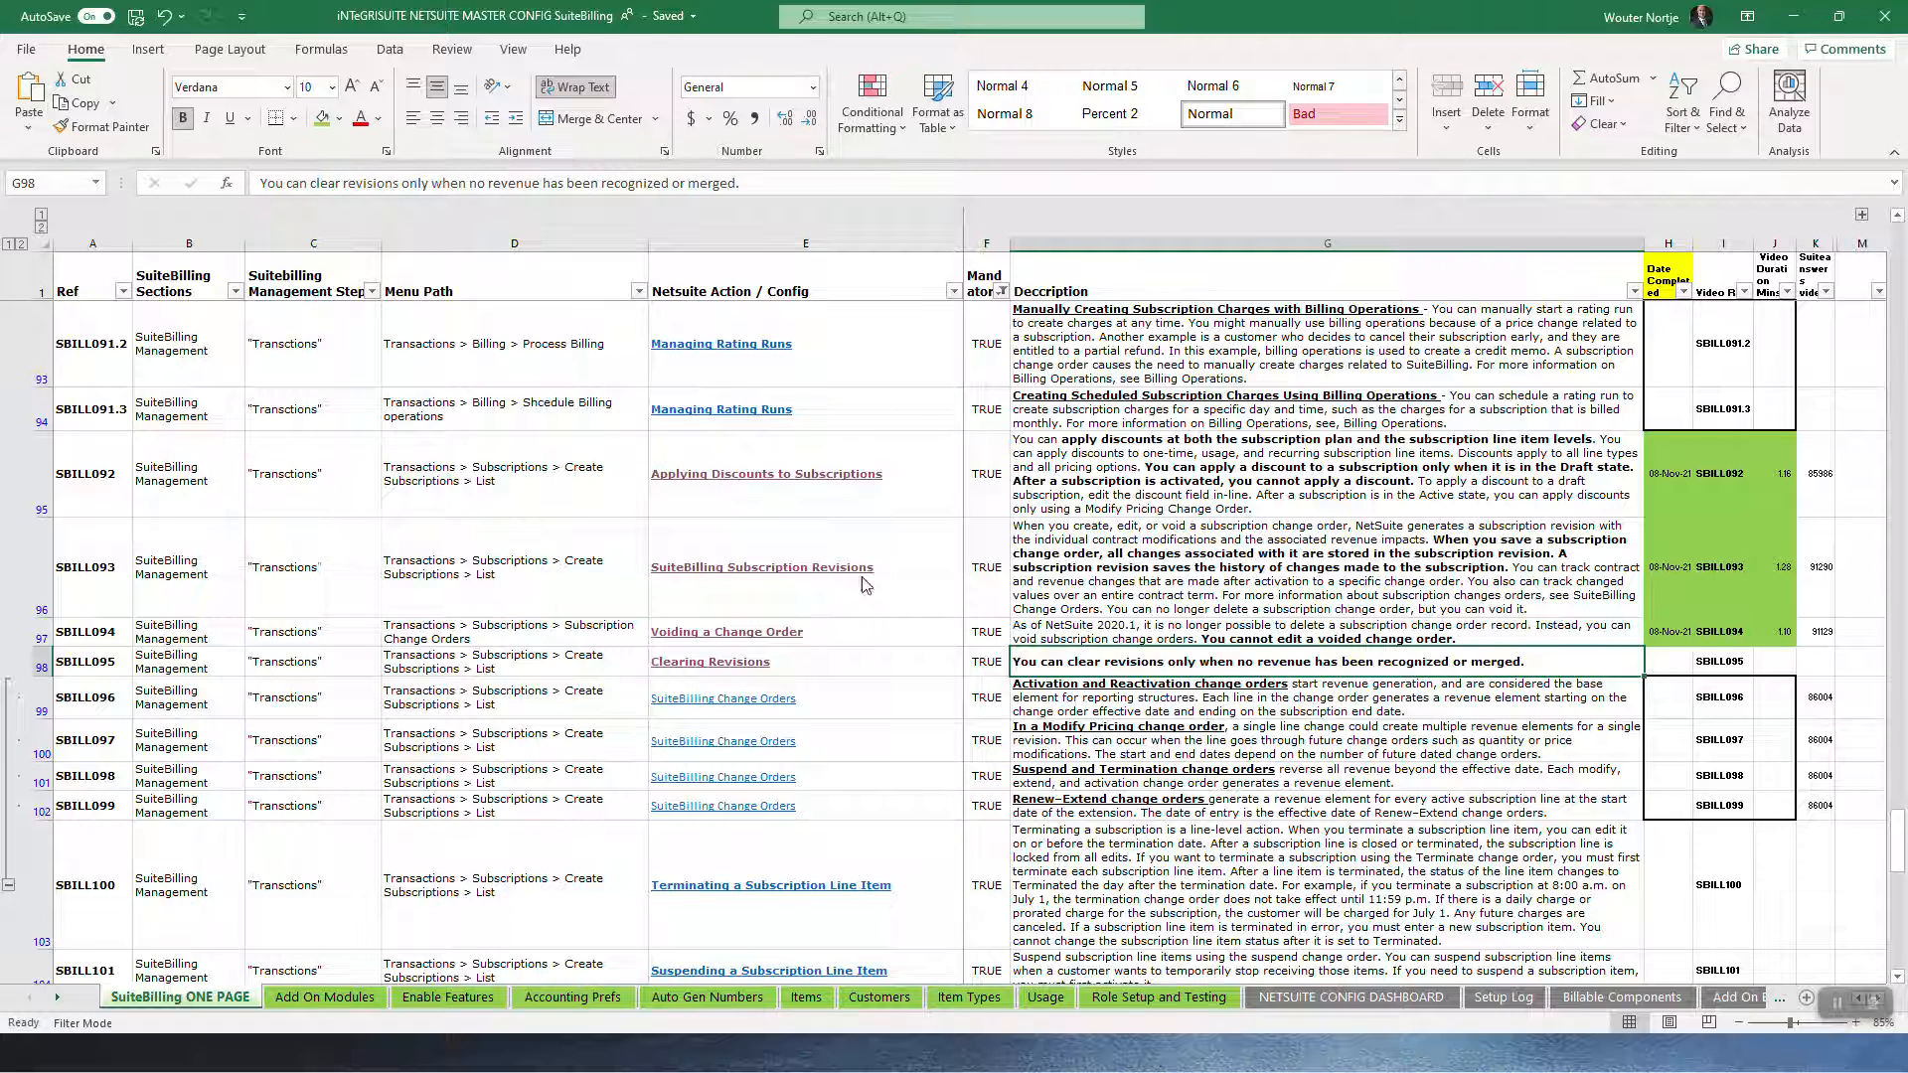
{"action": "left_click", "coordinate": [709, 661]}
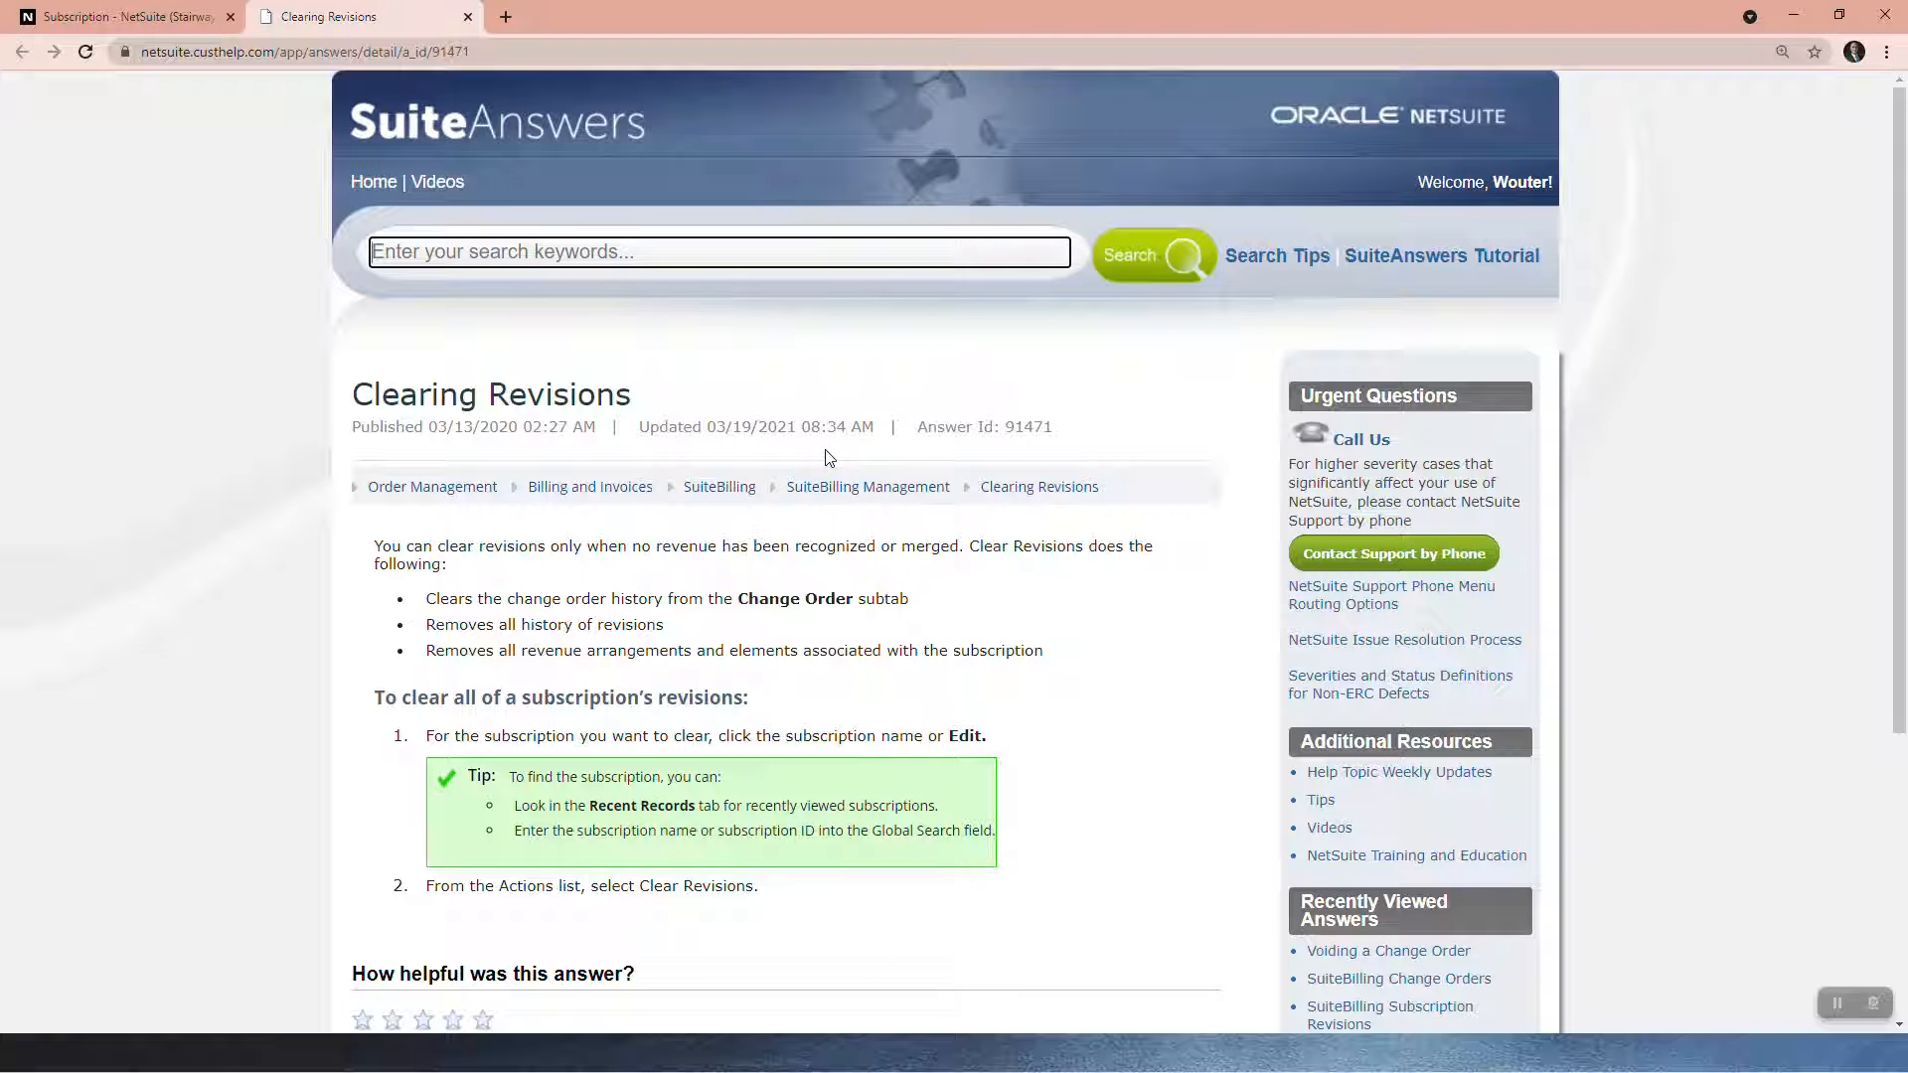
{"action": "mouse_move", "coordinate": [426, 553]}
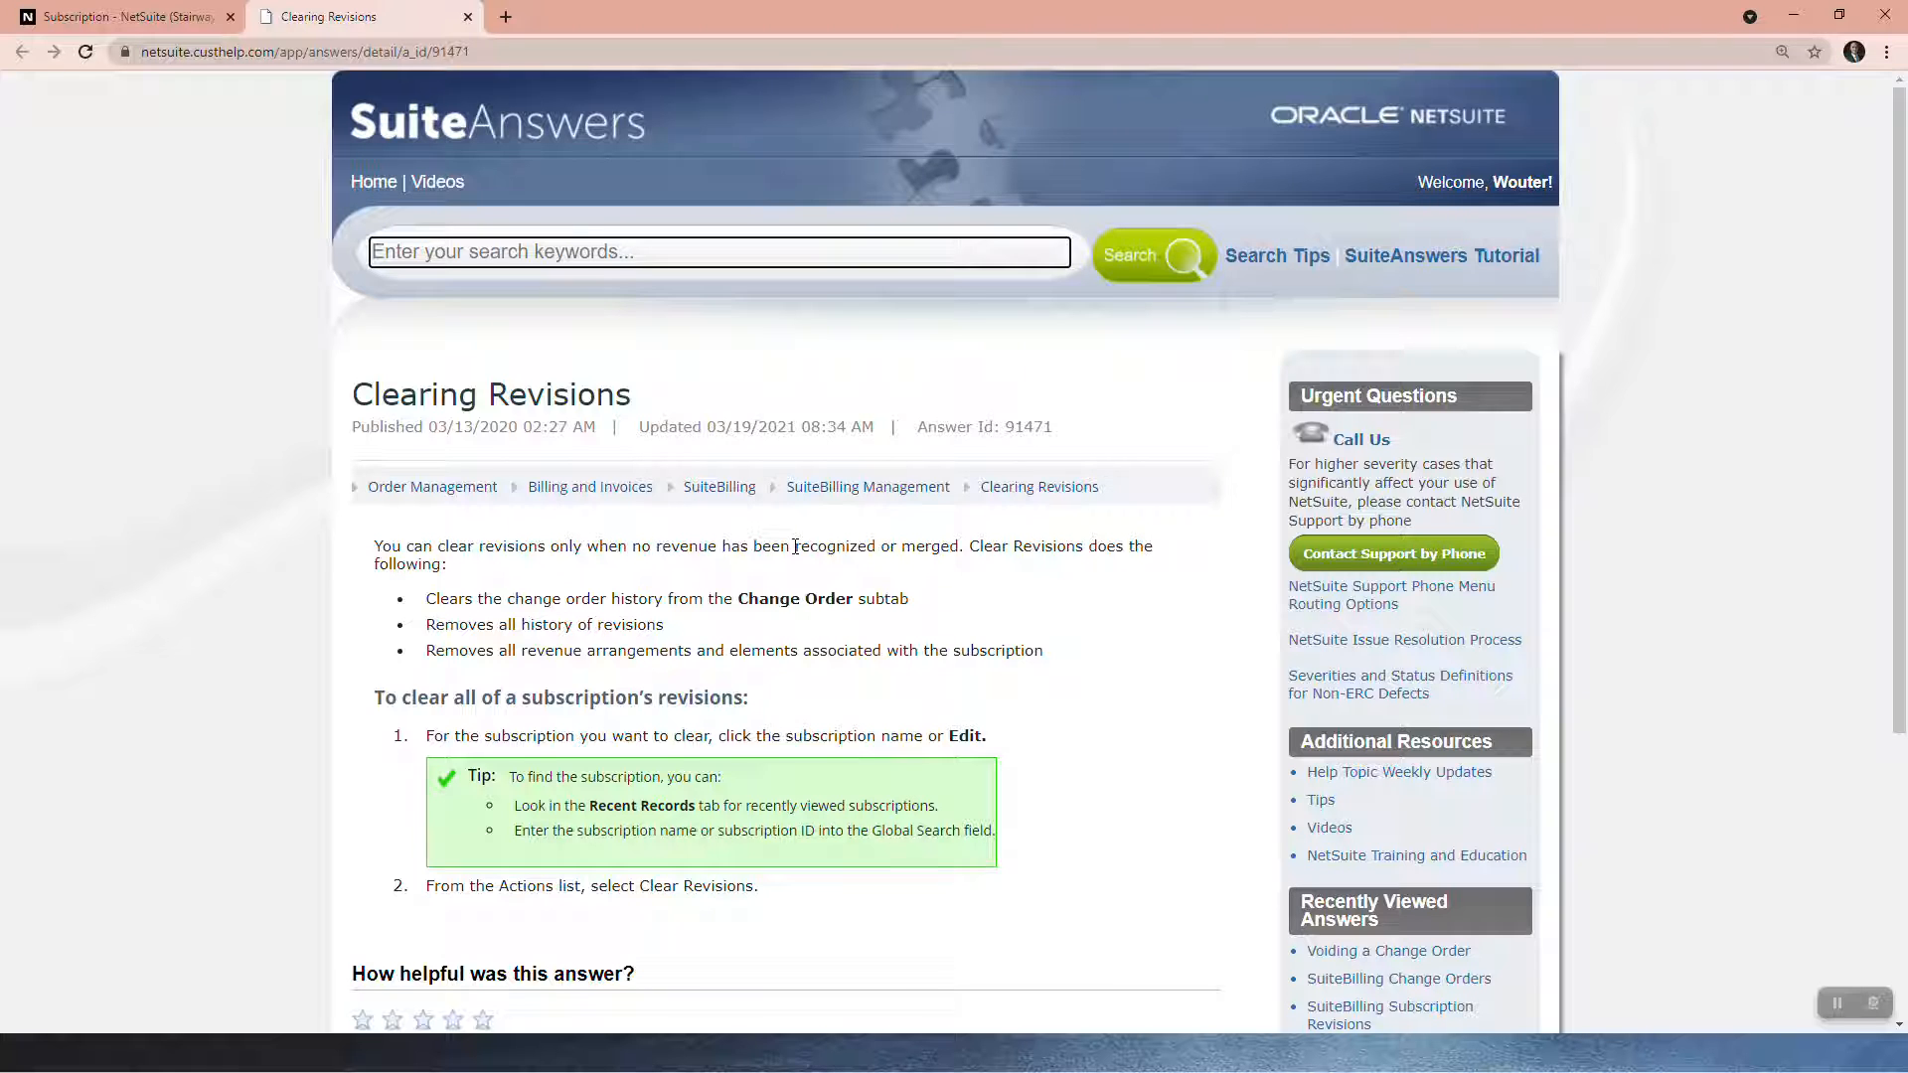
{"action": "mouse_move", "coordinate": [450, 594]}
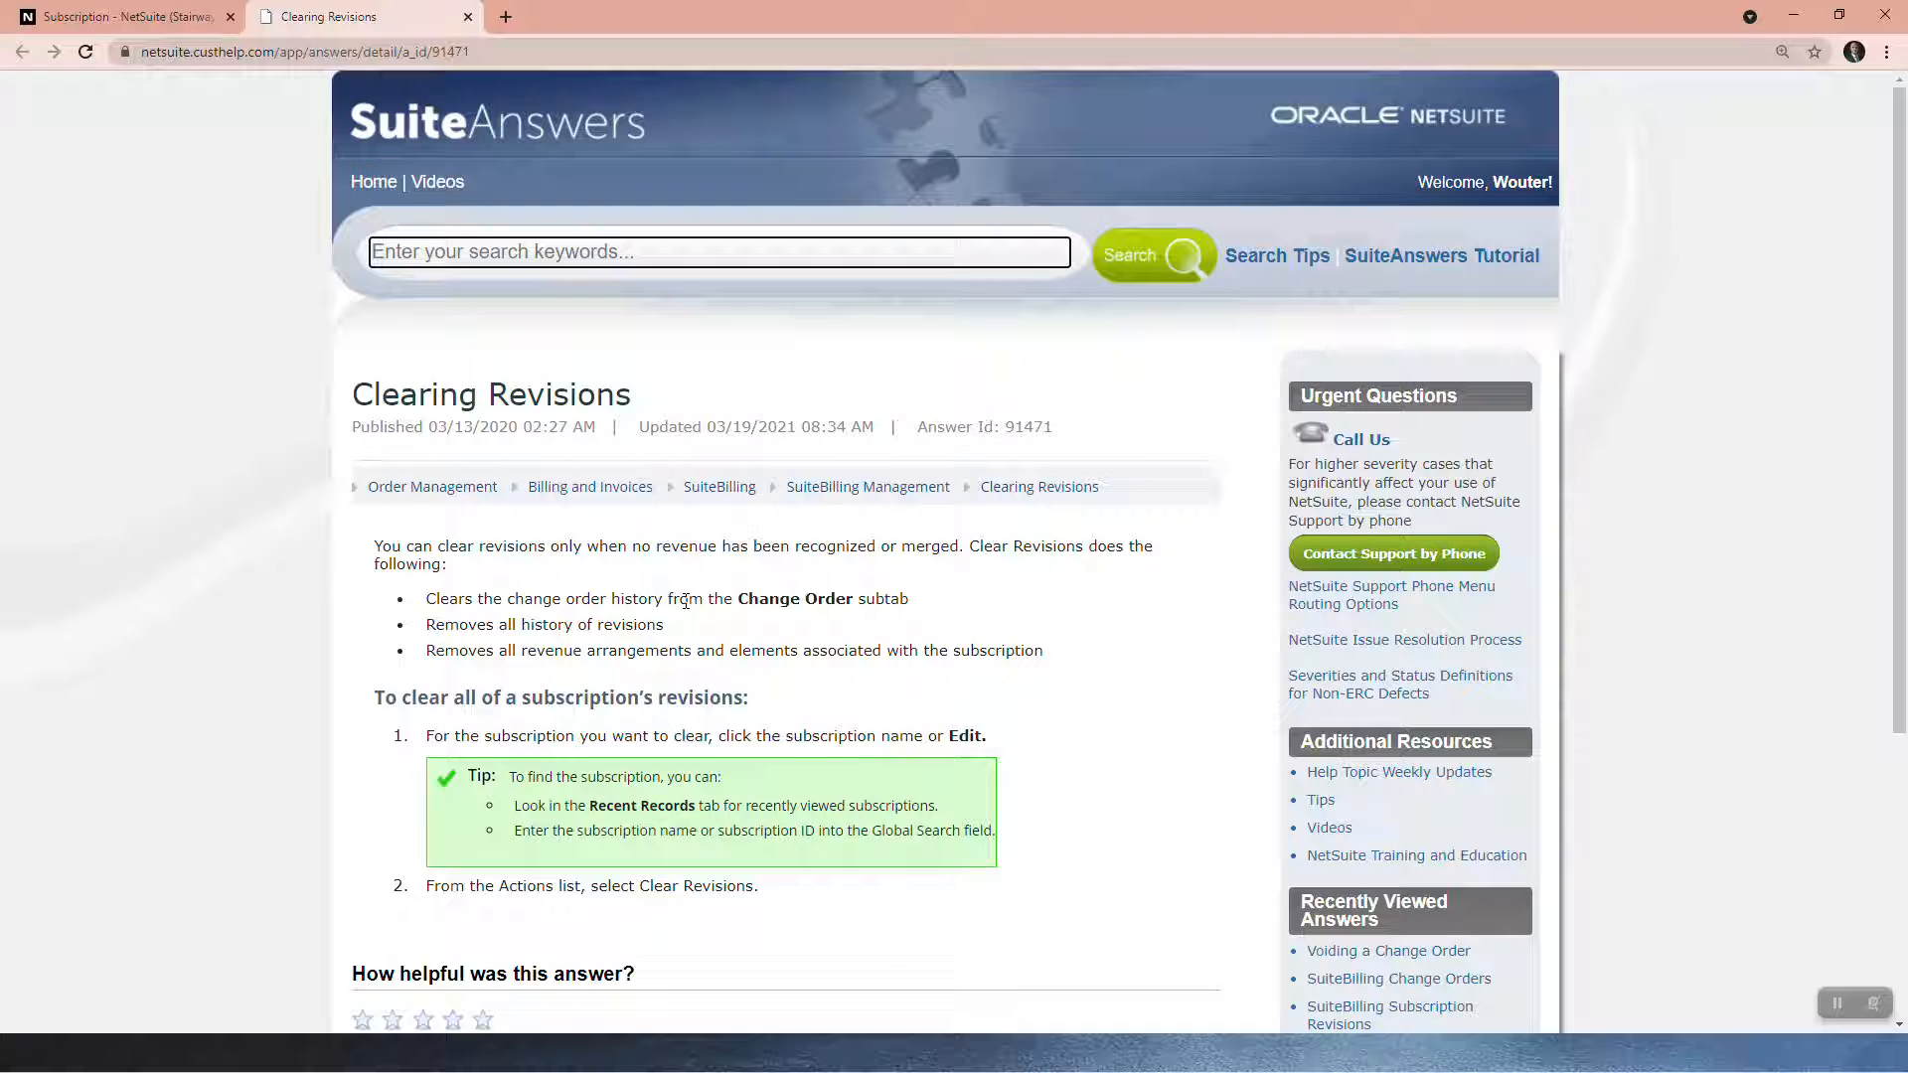
{"action": "mouse_move", "coordinate": [798, 618]}
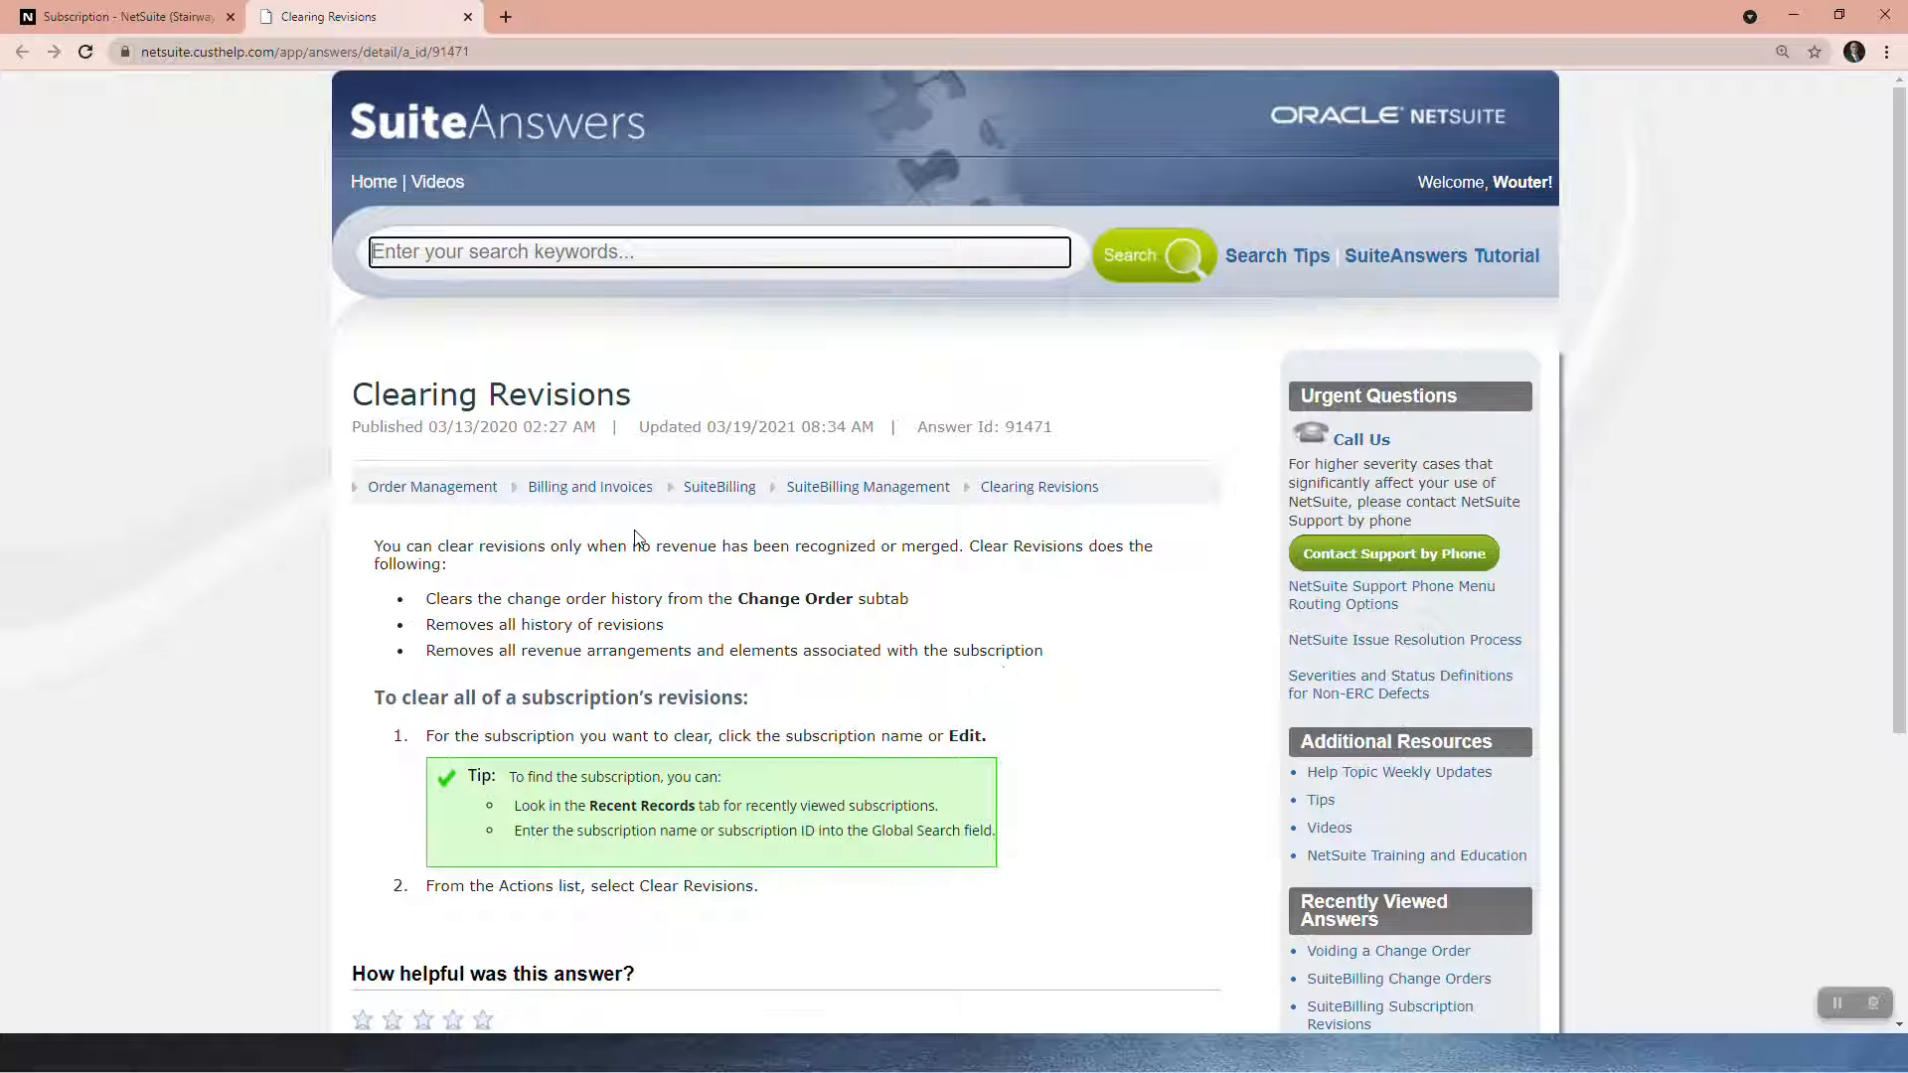
Switch to the NetSuite tab showing subscription SUB000092.
{"action": "left_click", "coordinate": [121, 16]}
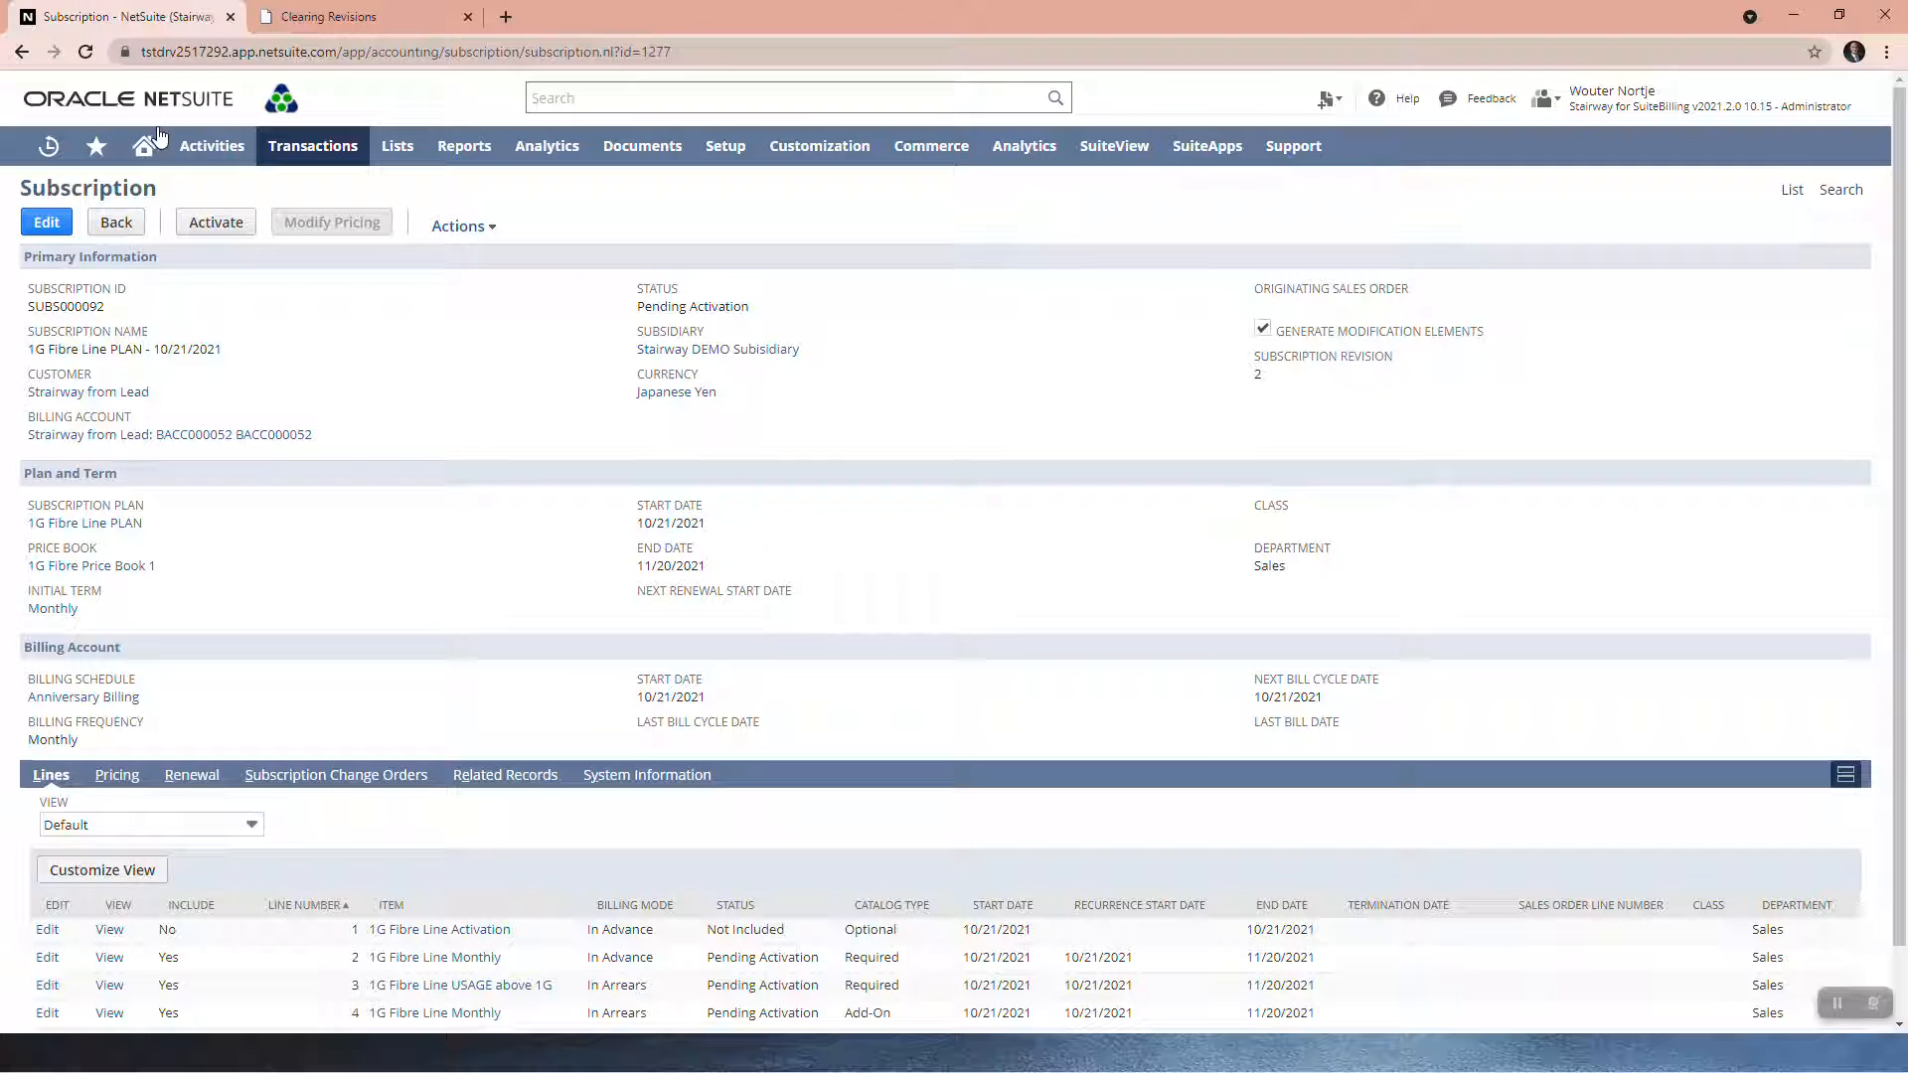
{"action": "mouse_move", "coordinate": [174, 250]}
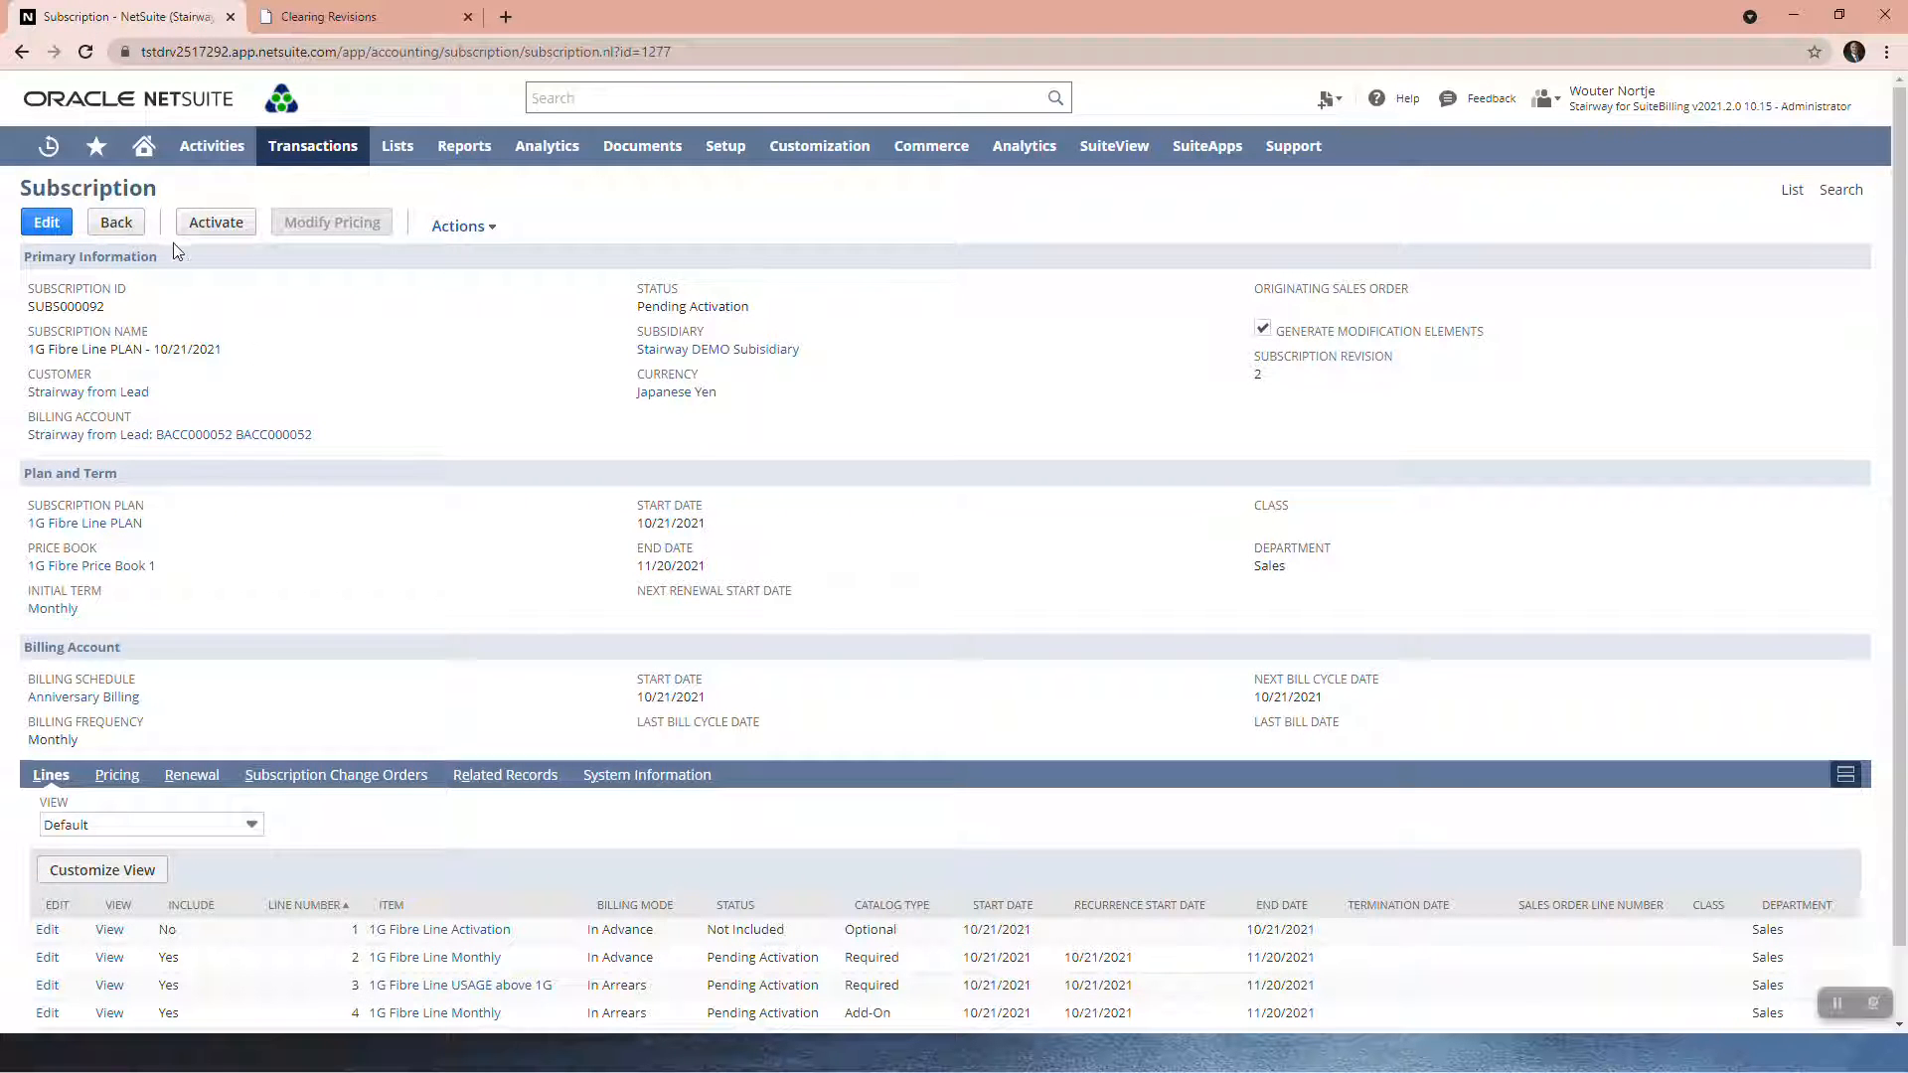
{"action": "mouse_move", "coordinate": [191, 775]}
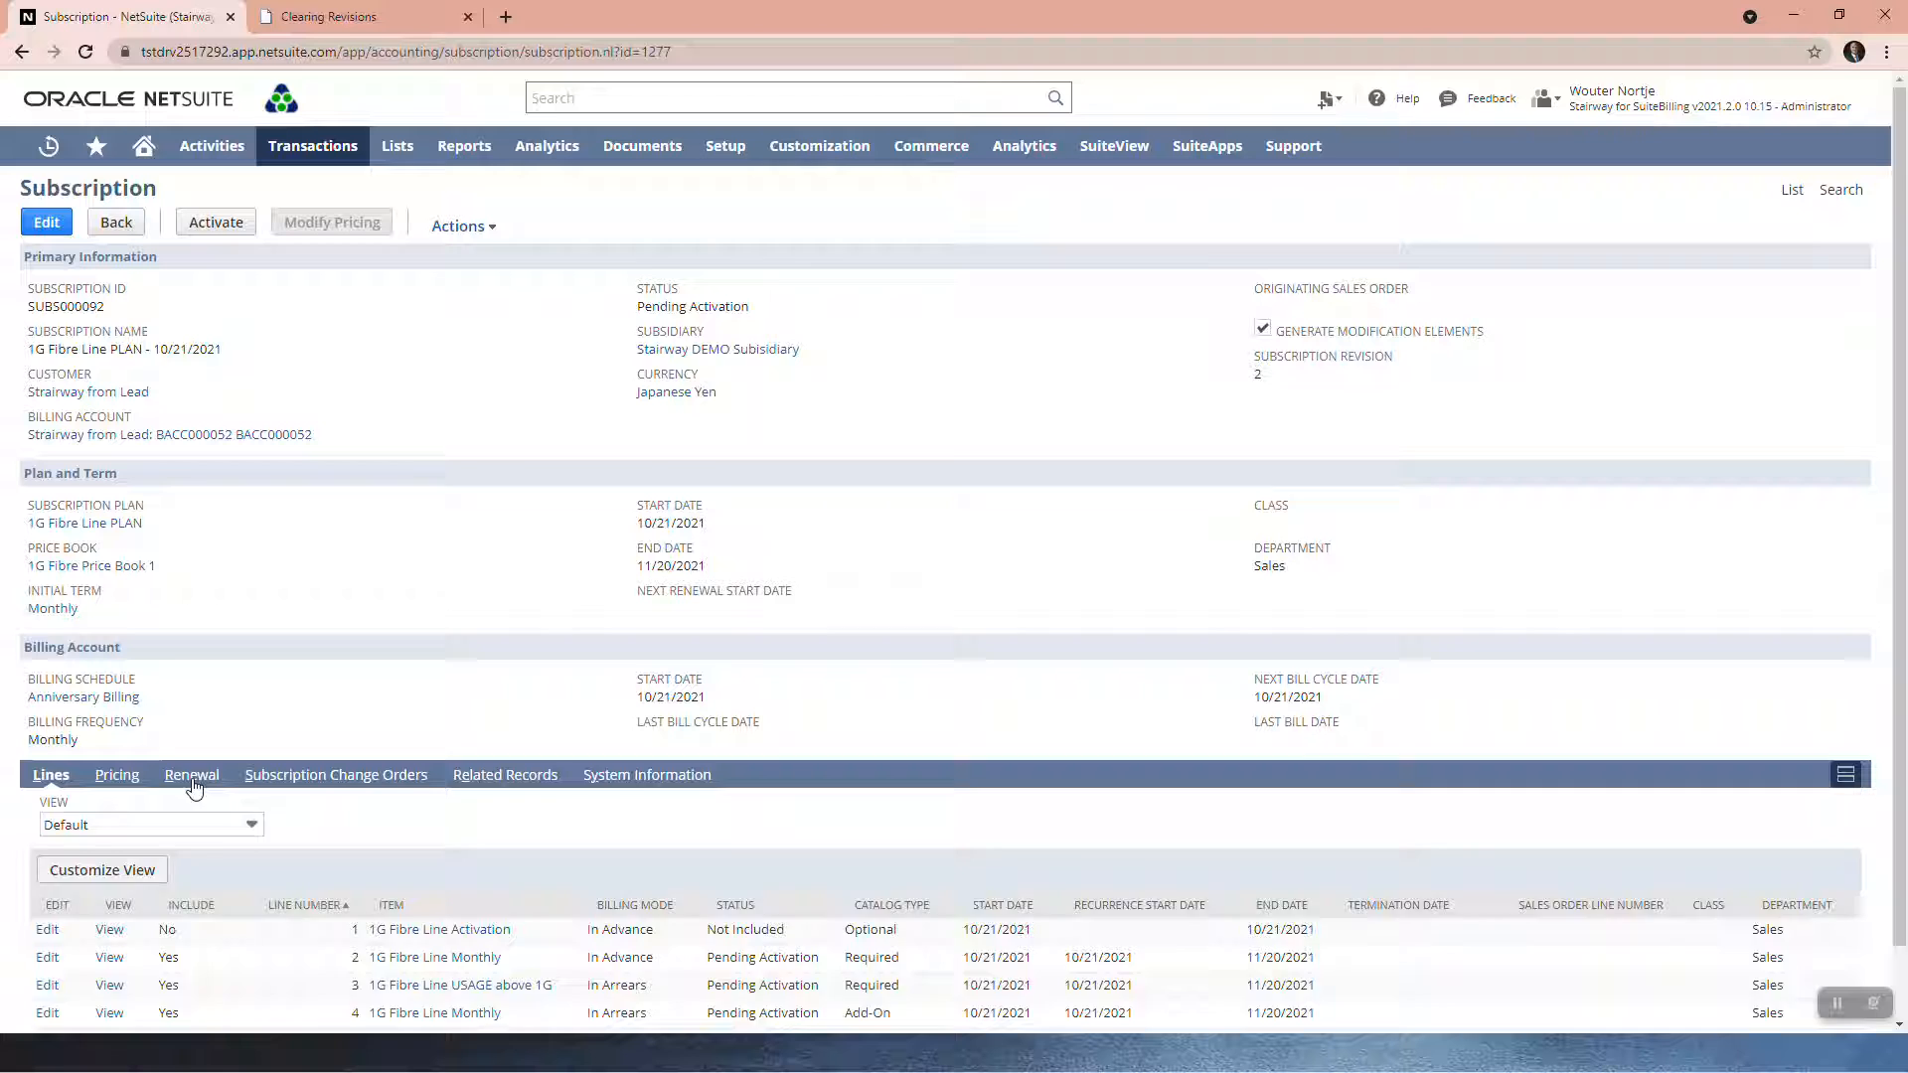
Show the Subscription Change Orders subtab and open the Actions menu.
{"action": "left_click", "coordinate": [336, 775]}
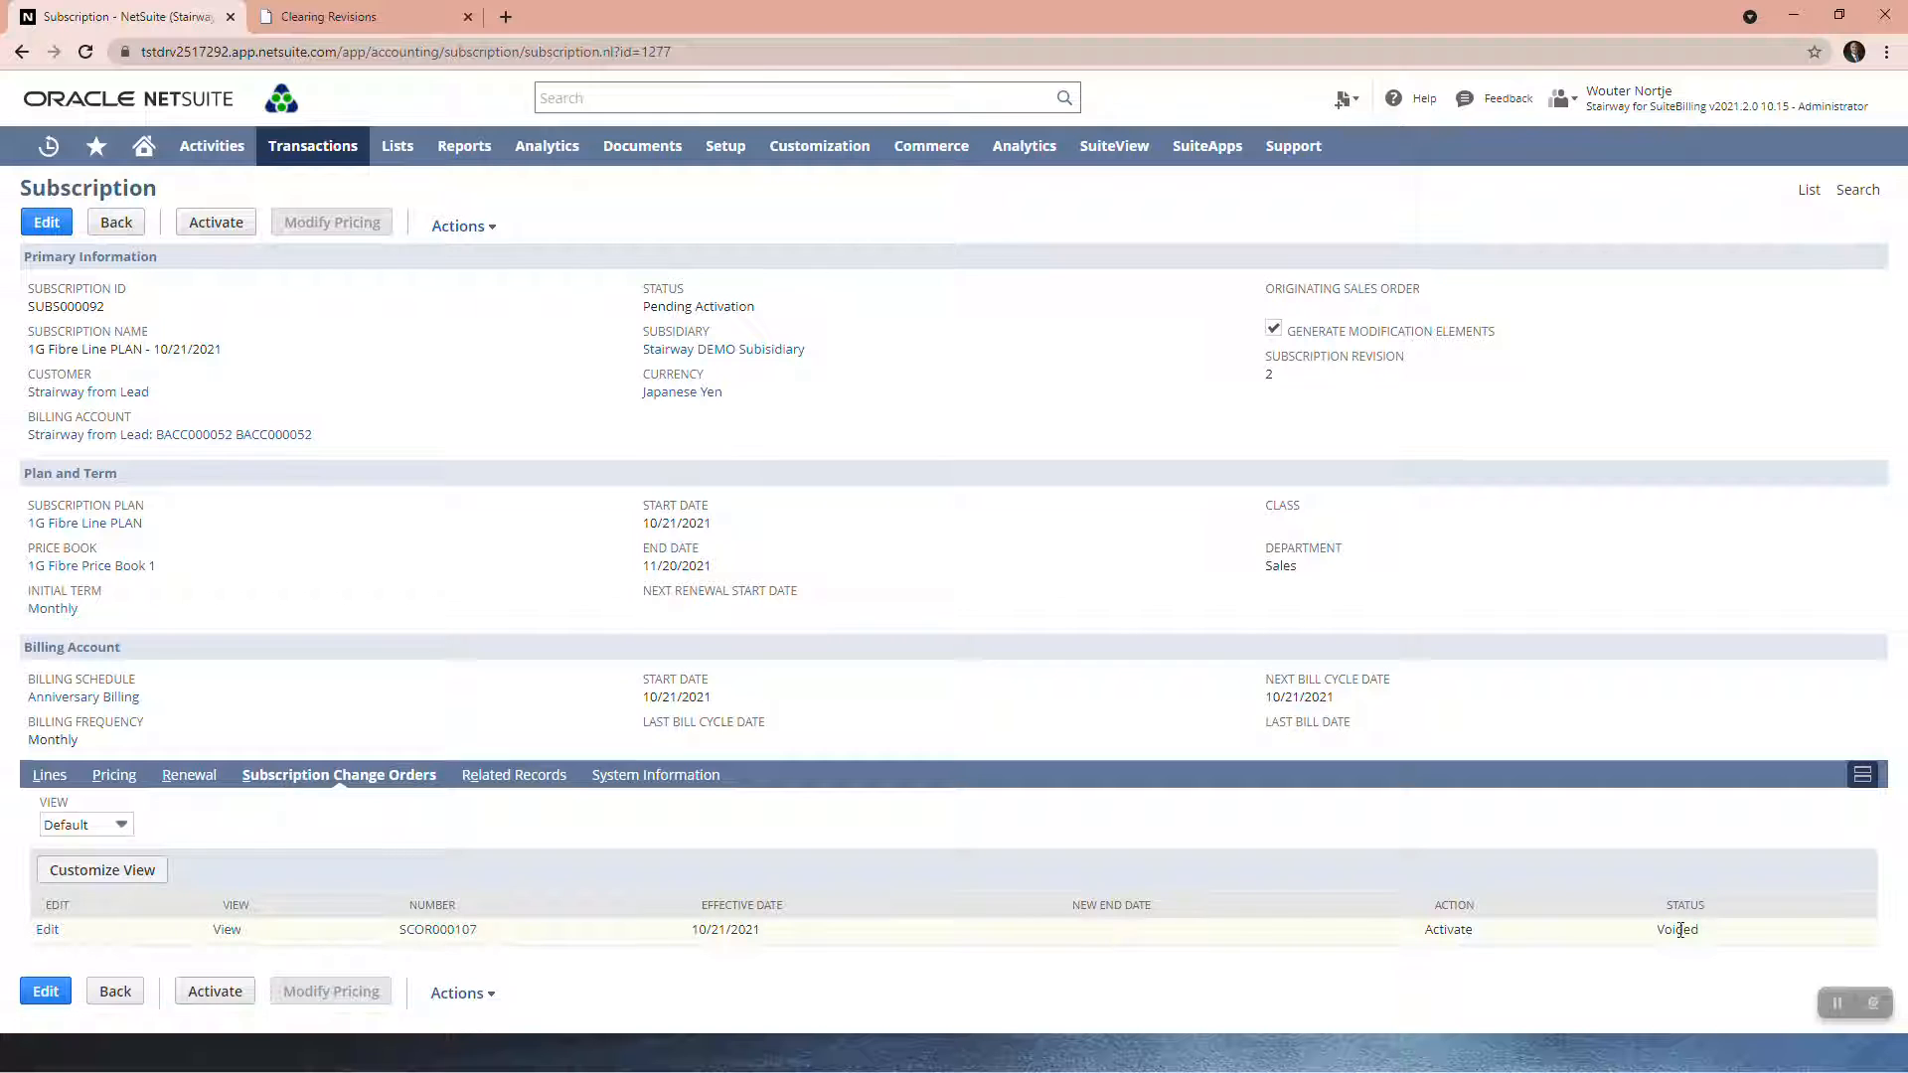
{"action": "left_click", "coordinate": [460, 226]}
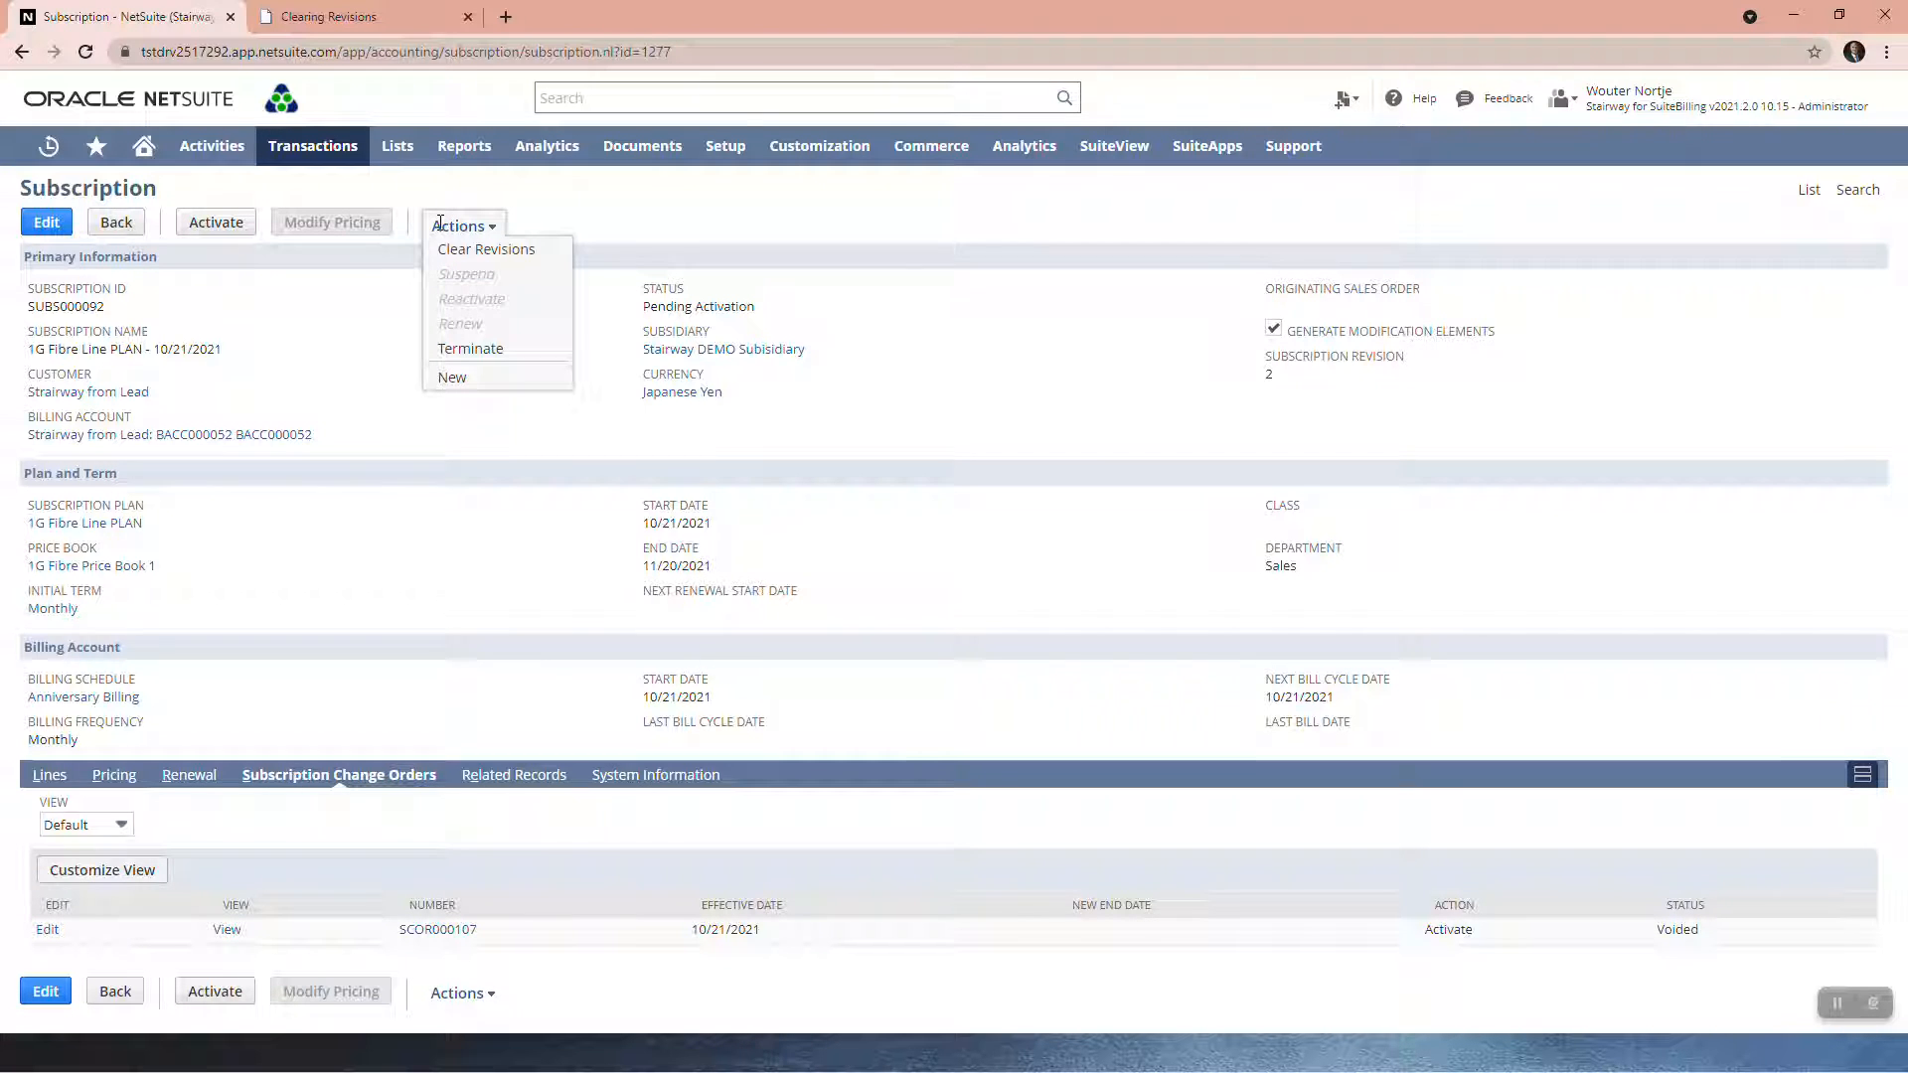
{"action": "mouse_move", "coordinate": [466, 274]}
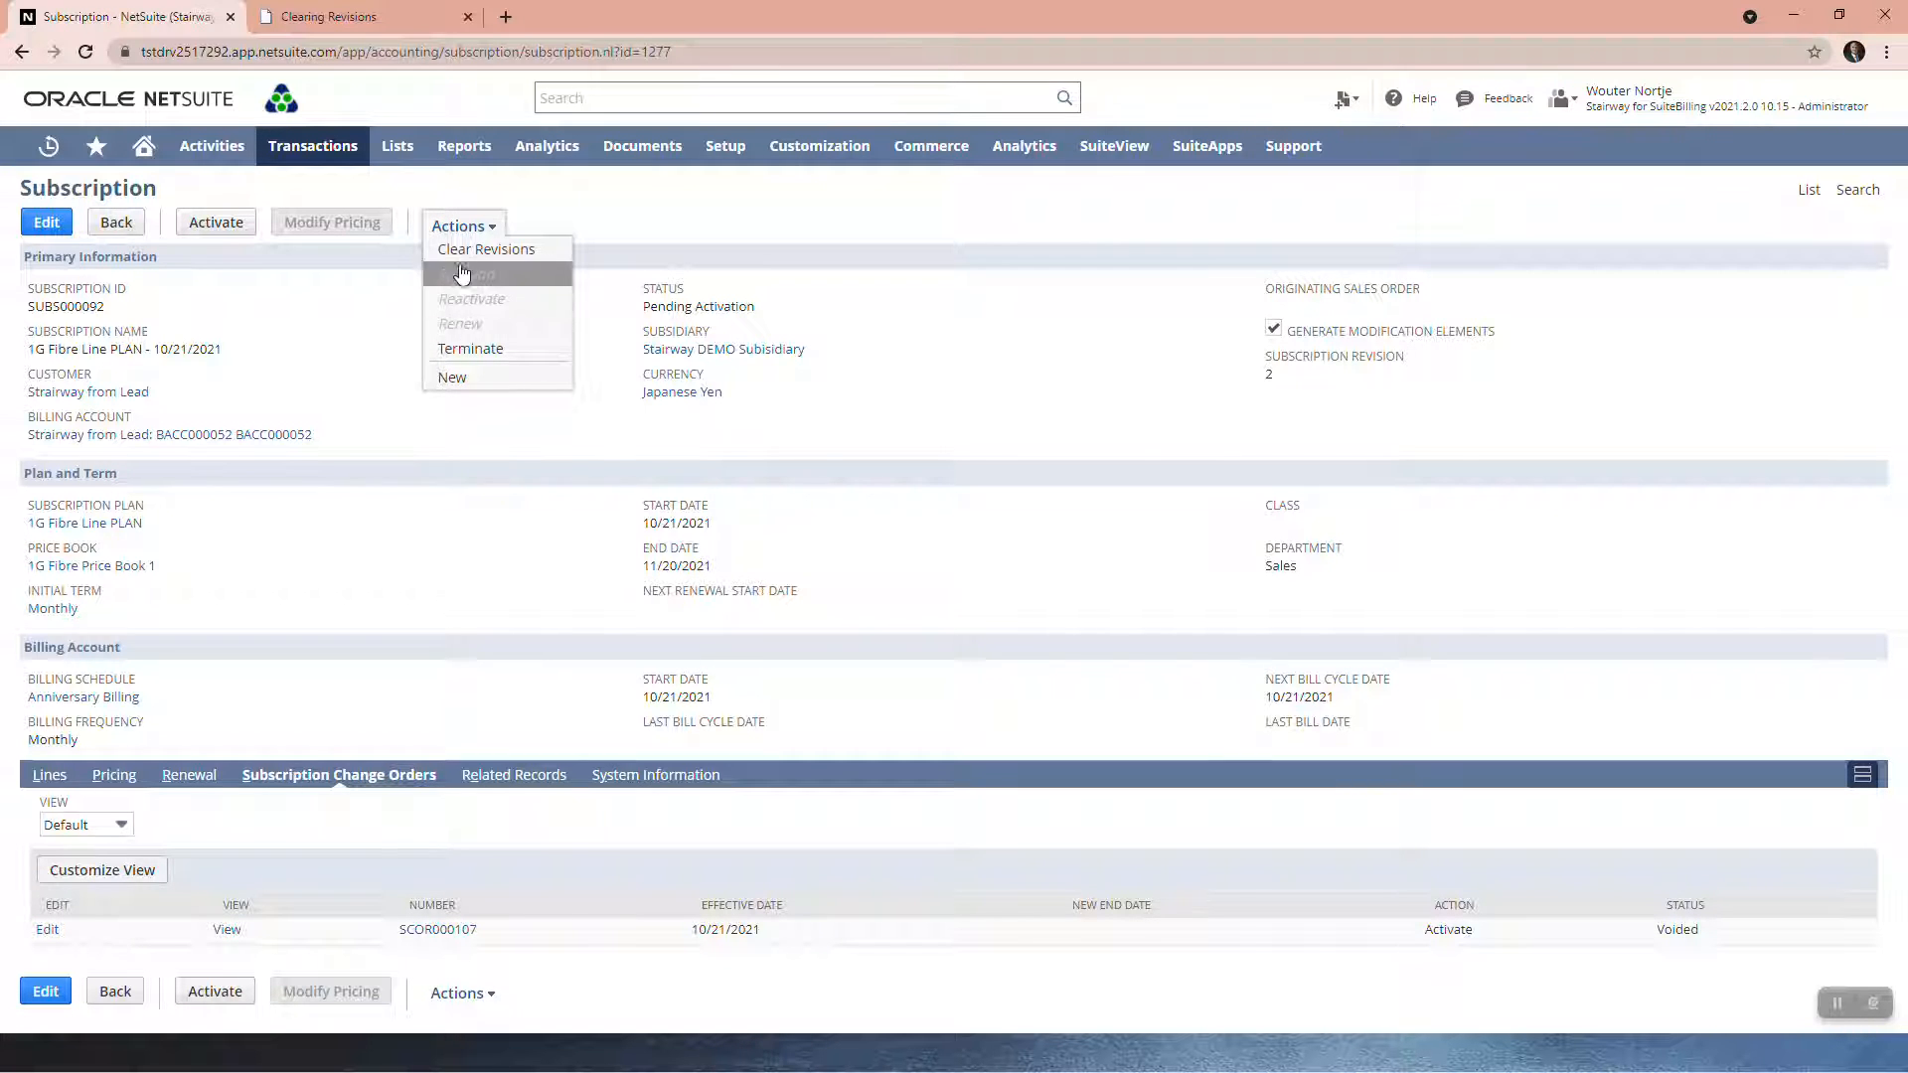
{"action": "mouse_move", "coordinate": [486, 248]}
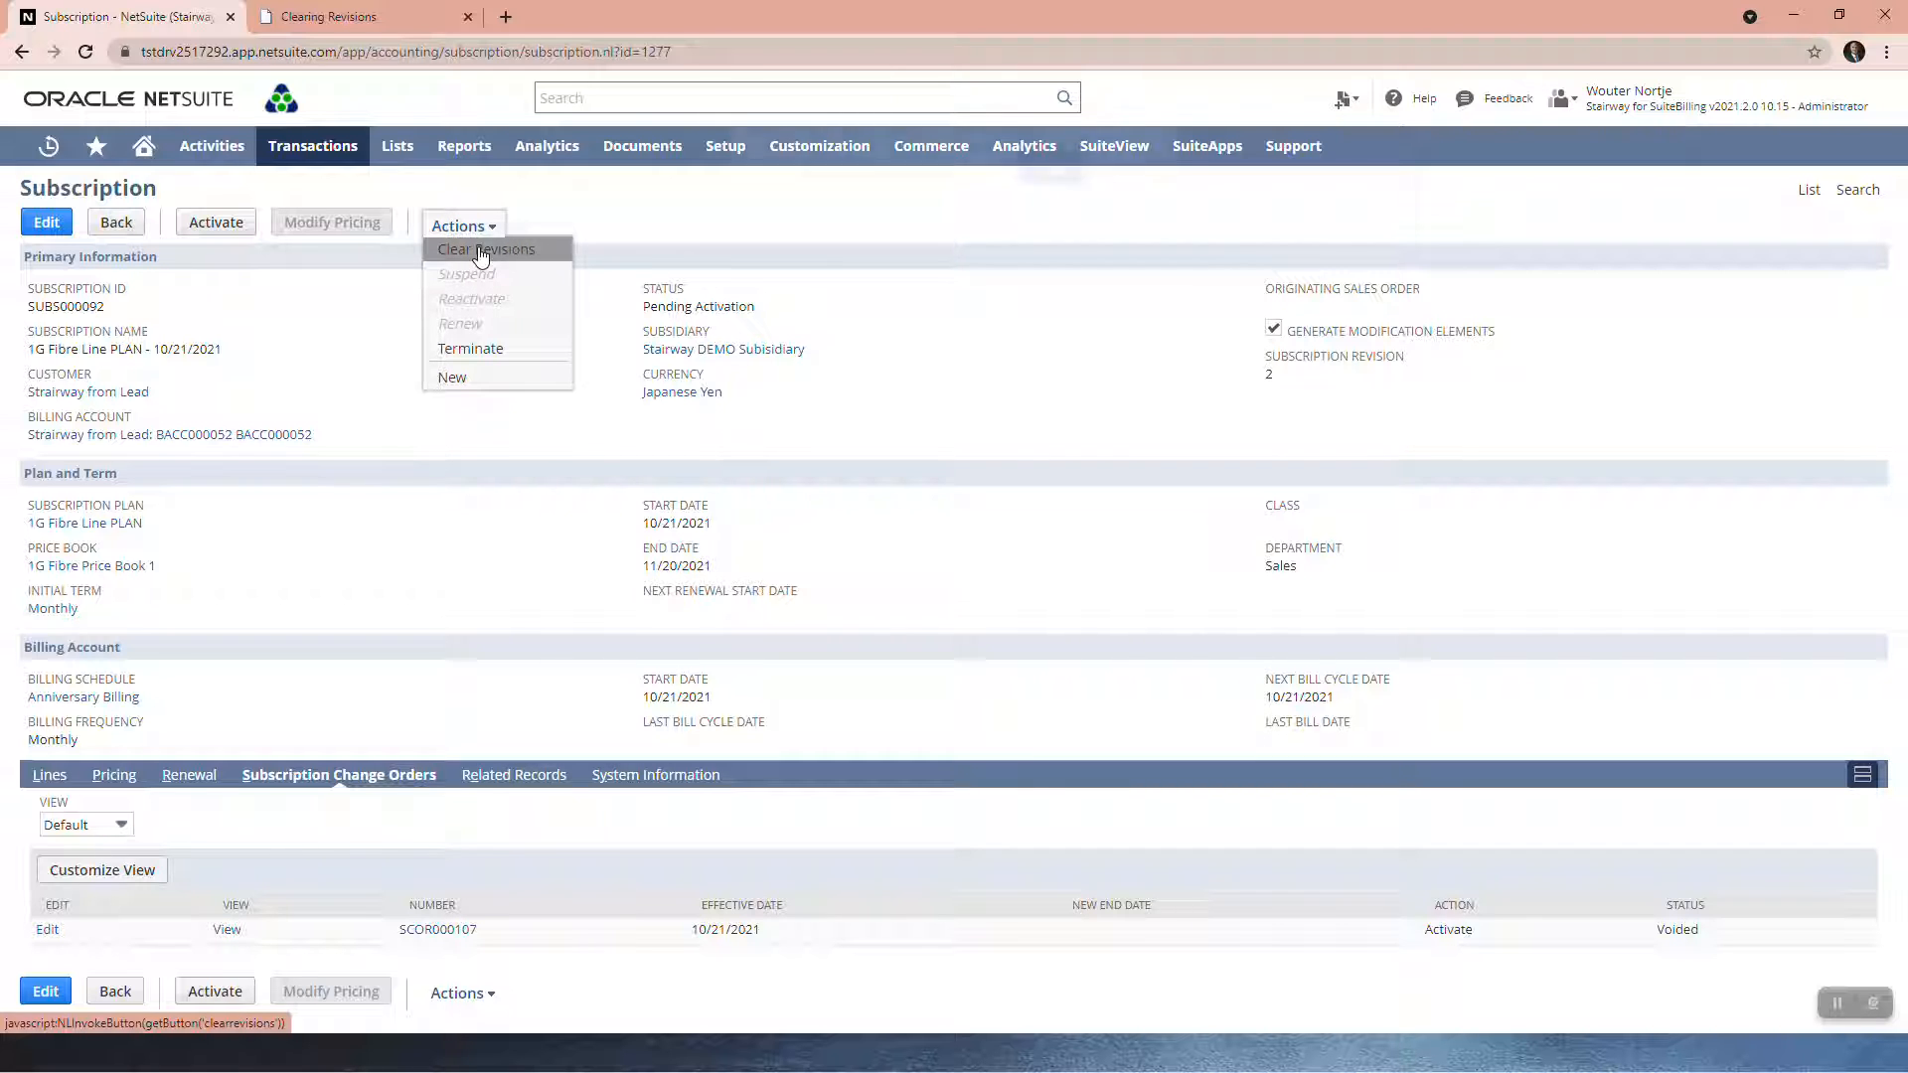
Choose Clear Revisions and accept the irreversible-deletion warning.
{"action": "left_click", "coordinate": [486, 249]}
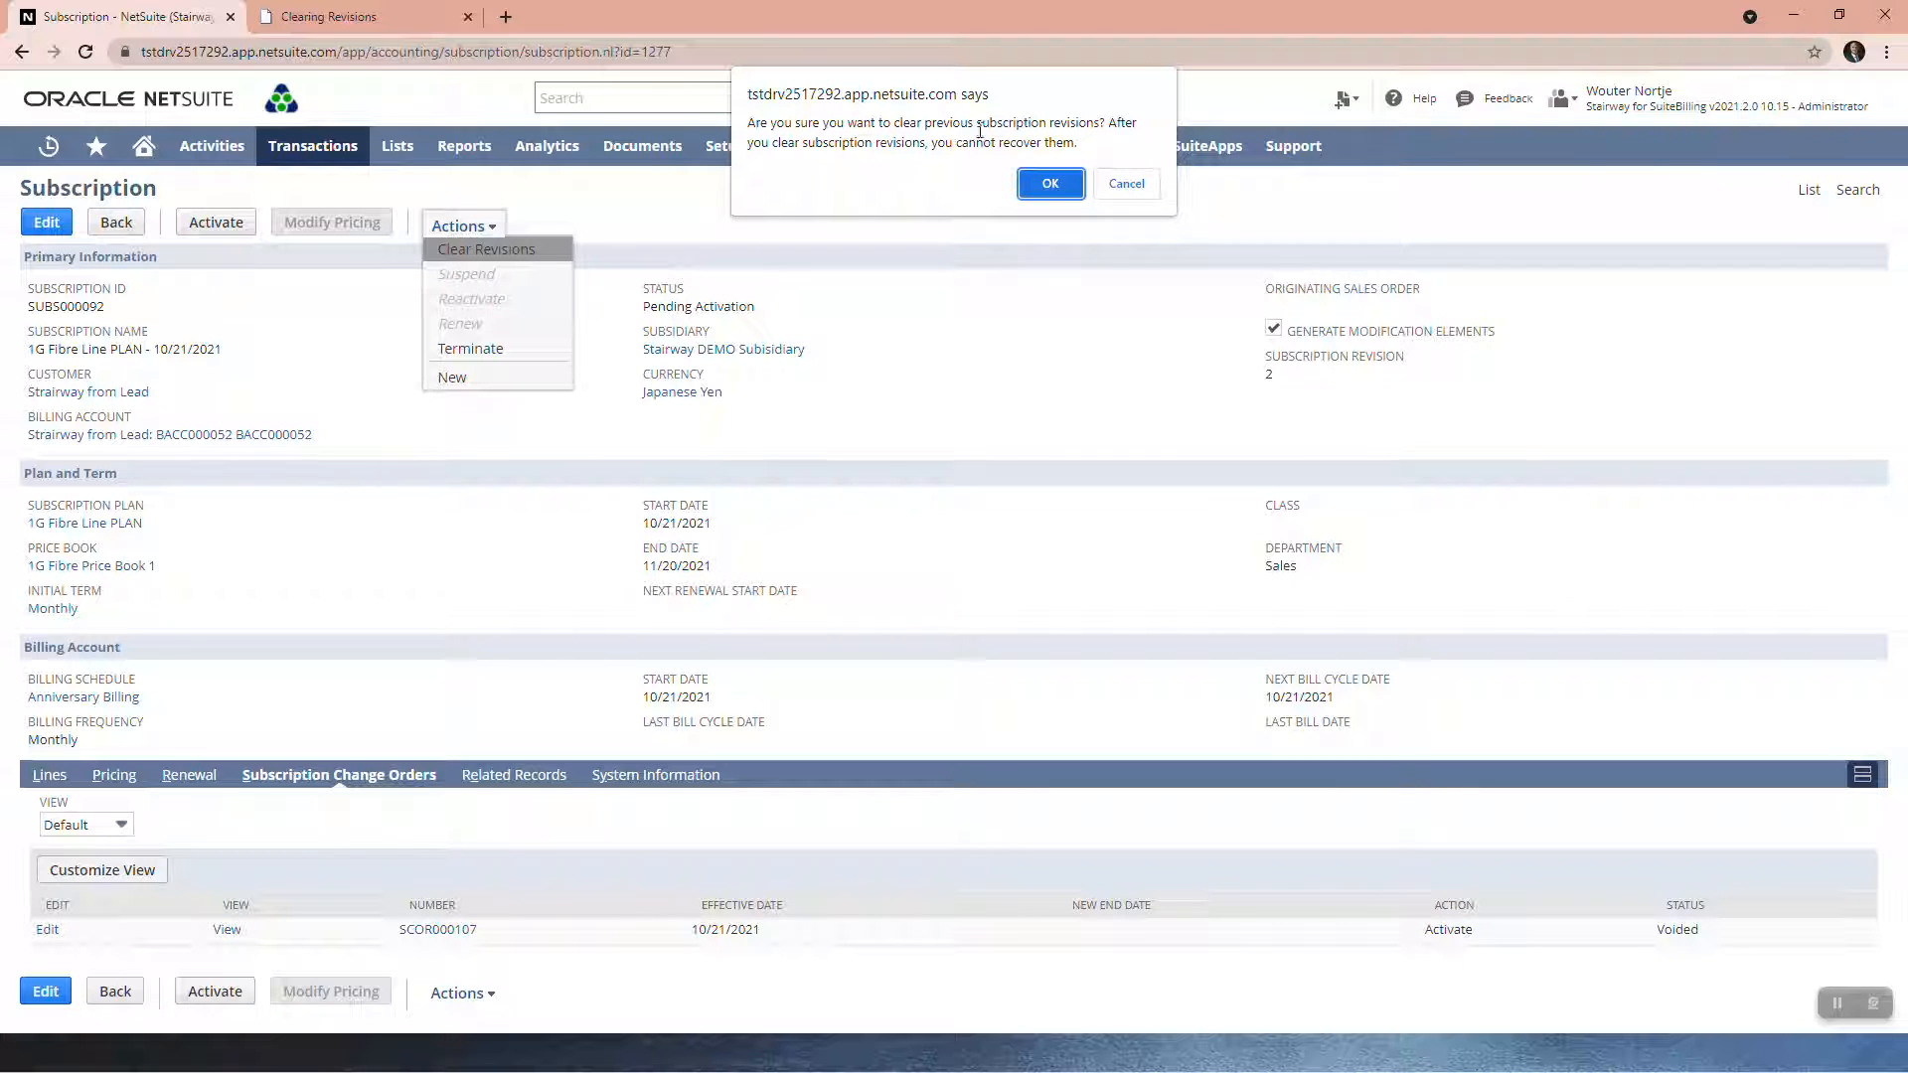
{"action": "mouse_move", "coordinate": [827, 167]}
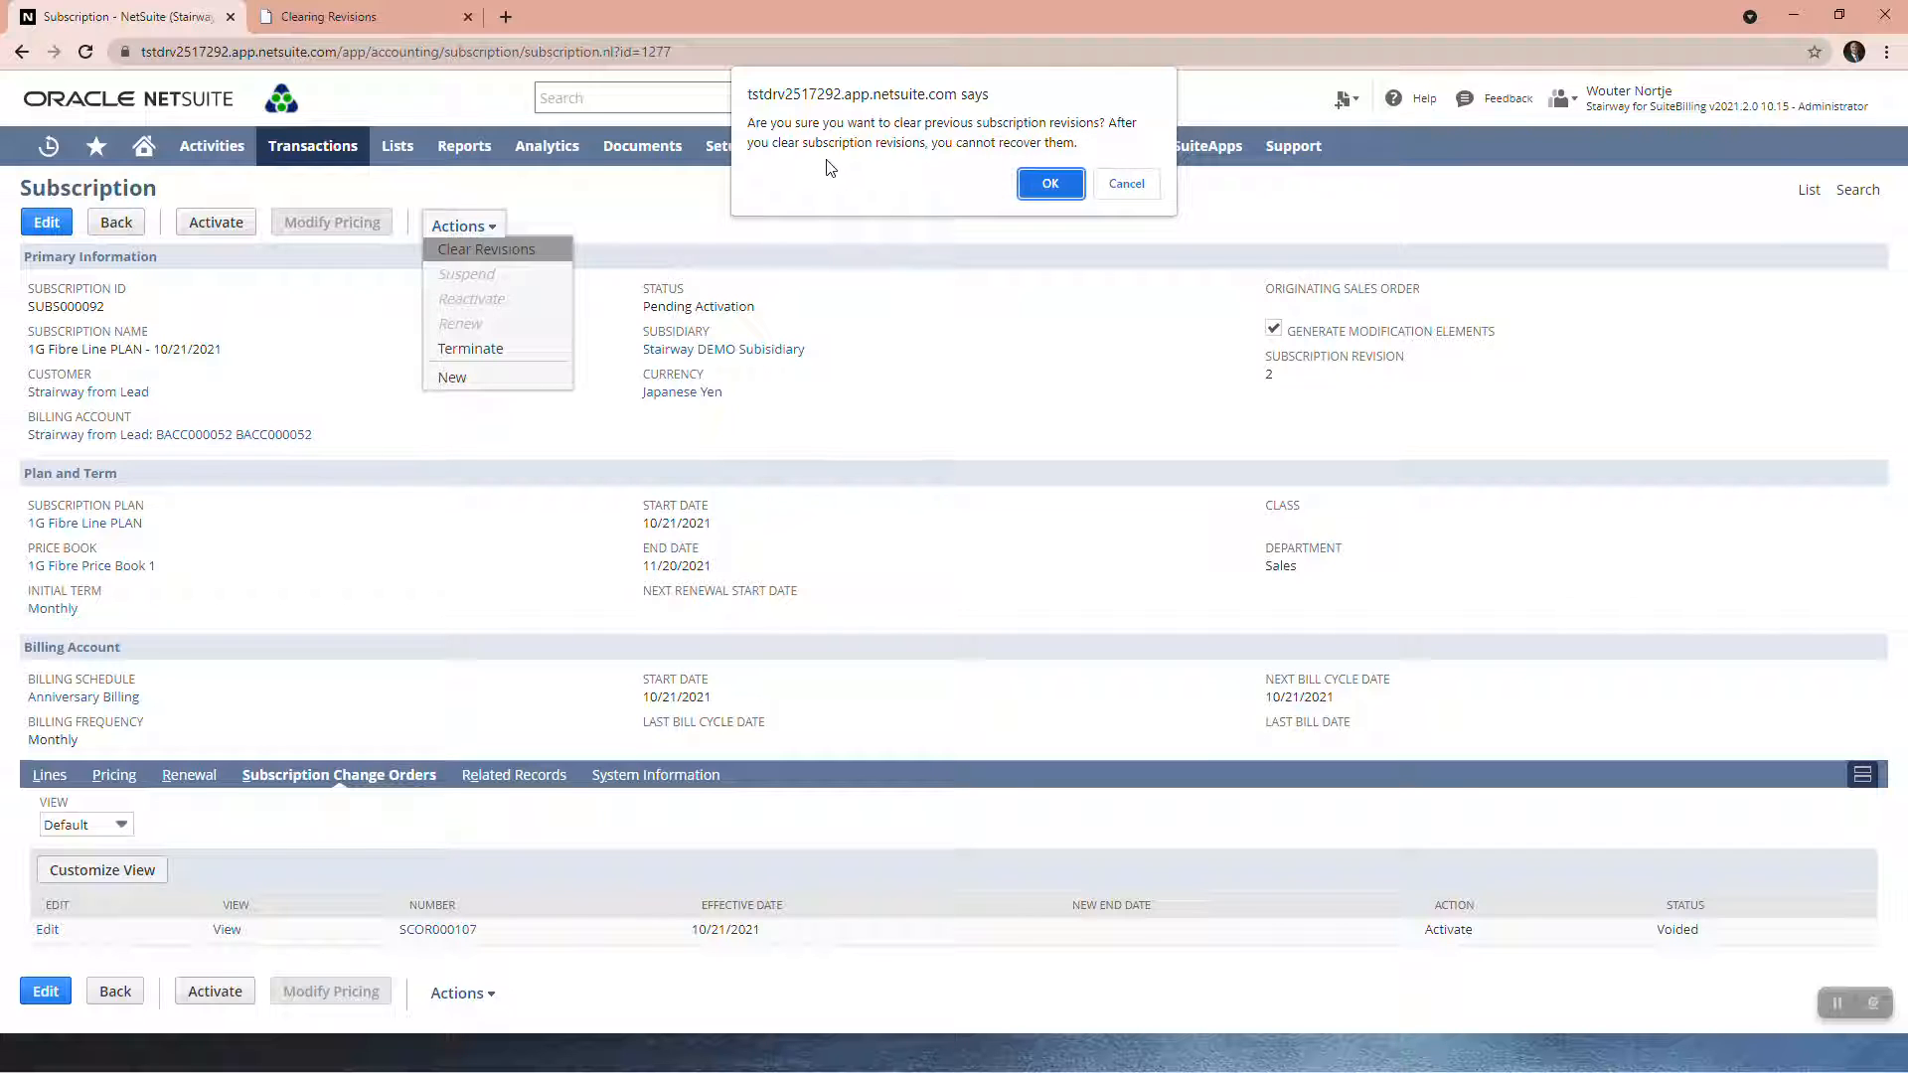
{"action": "mouse_move", "coordinate": [1009, 159]}
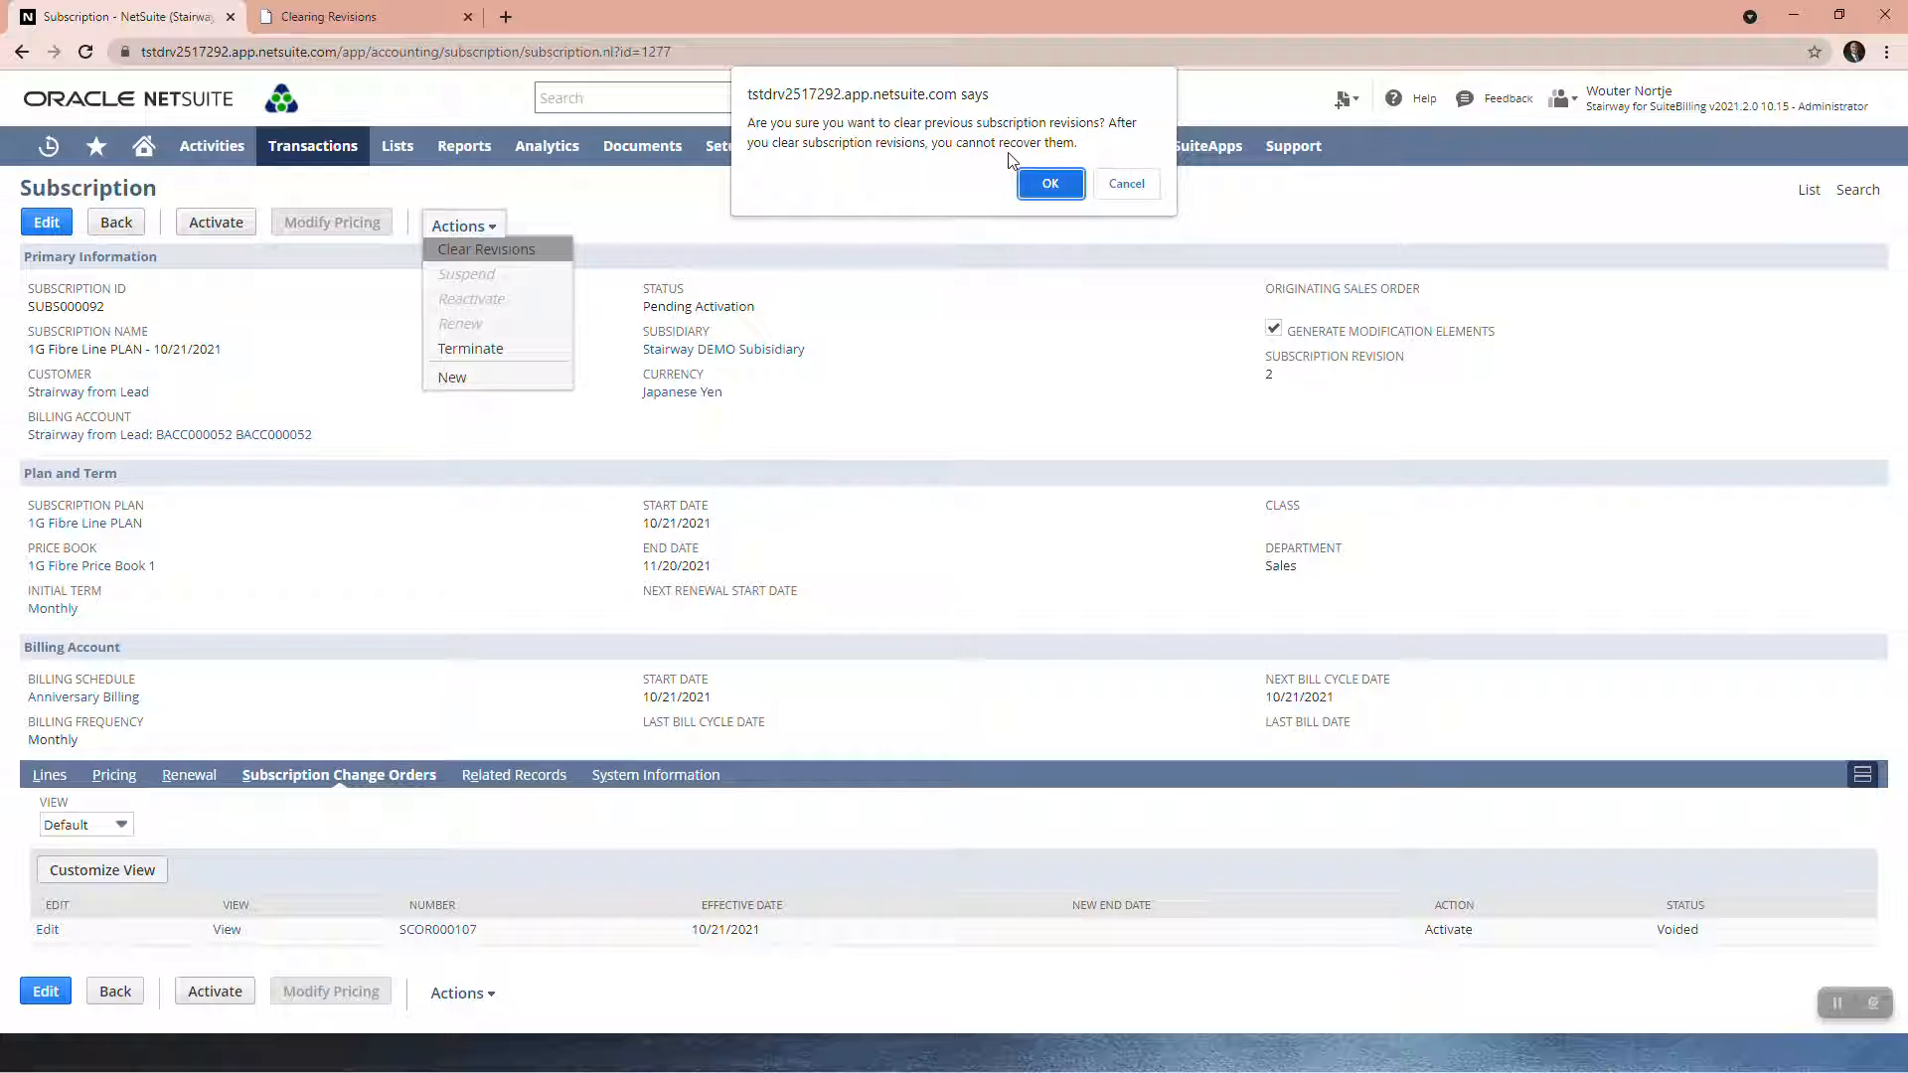
{"action": "left_click", "coordinate": [1049, 184]}
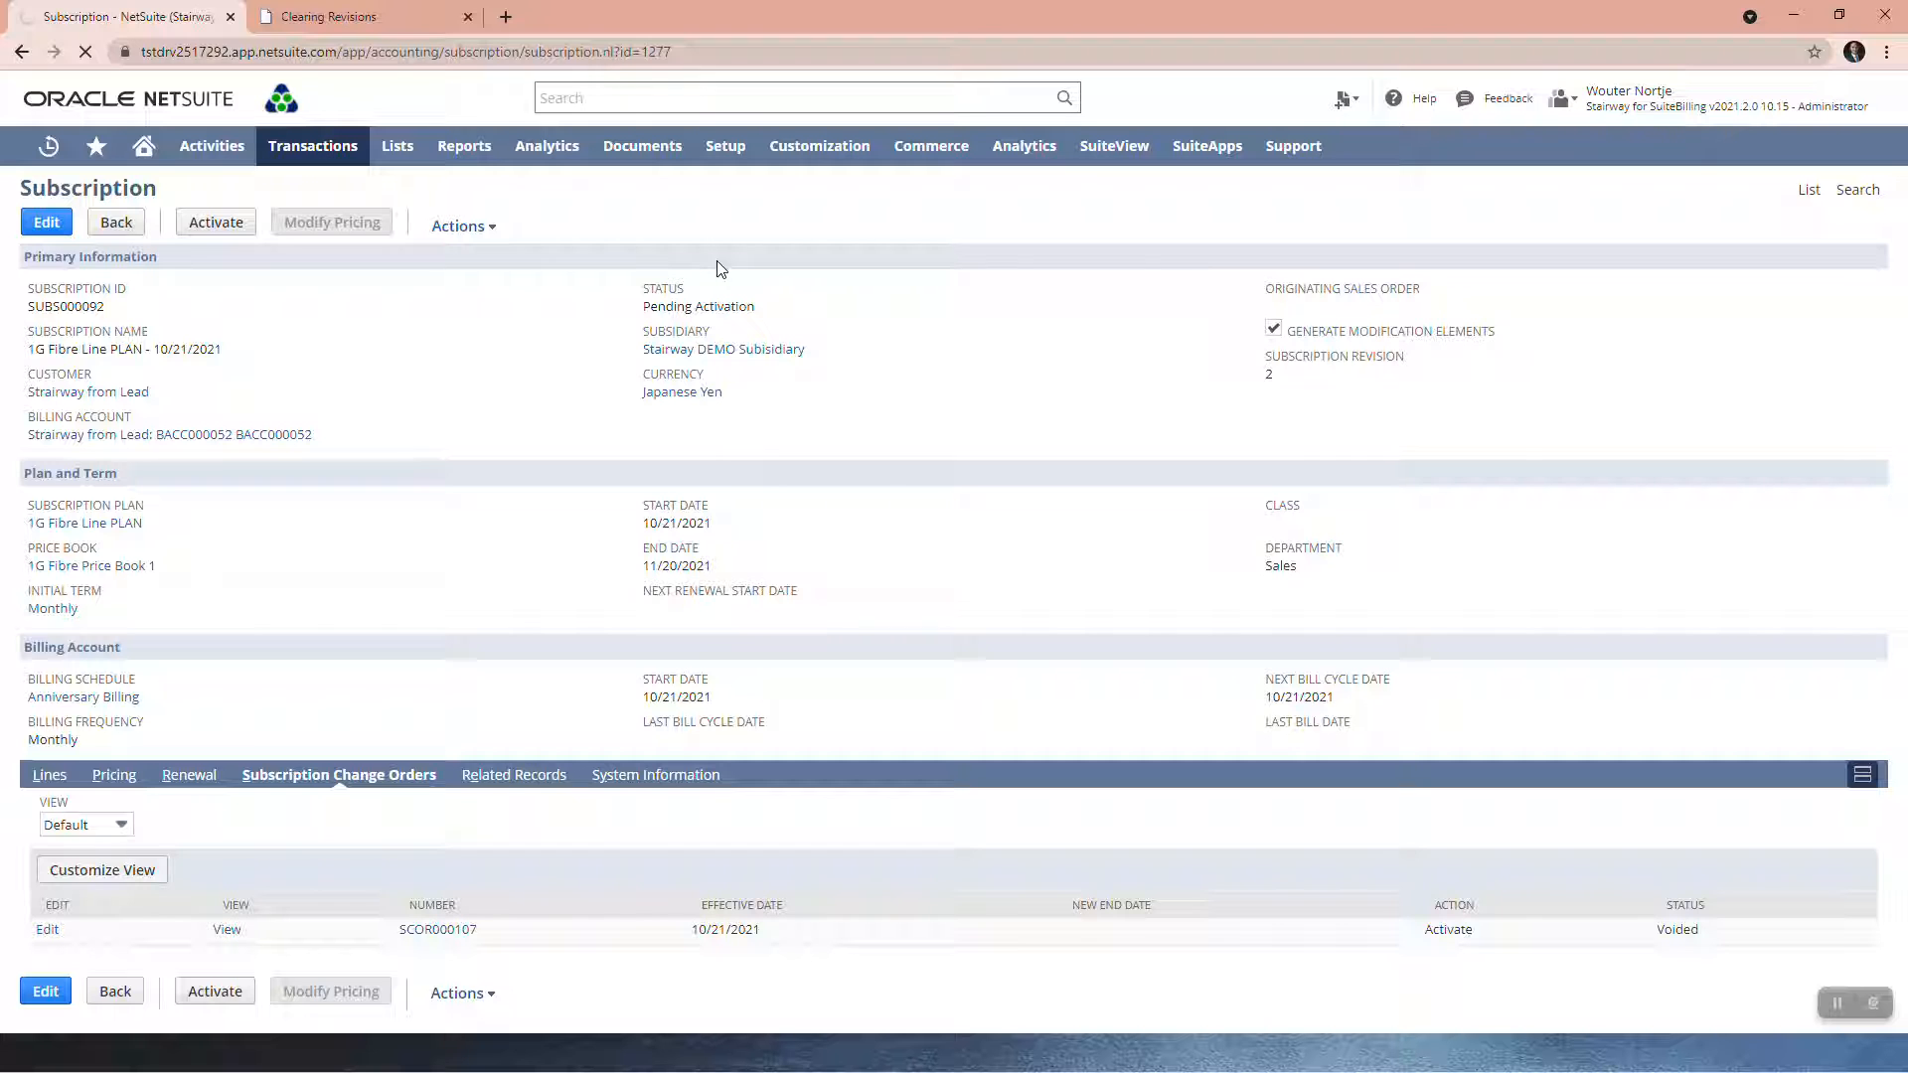
Check the green 'Subscription successfully Edited' banner on the reloaded record.
{"action": "left_click", "coordinate": [47, 222]}
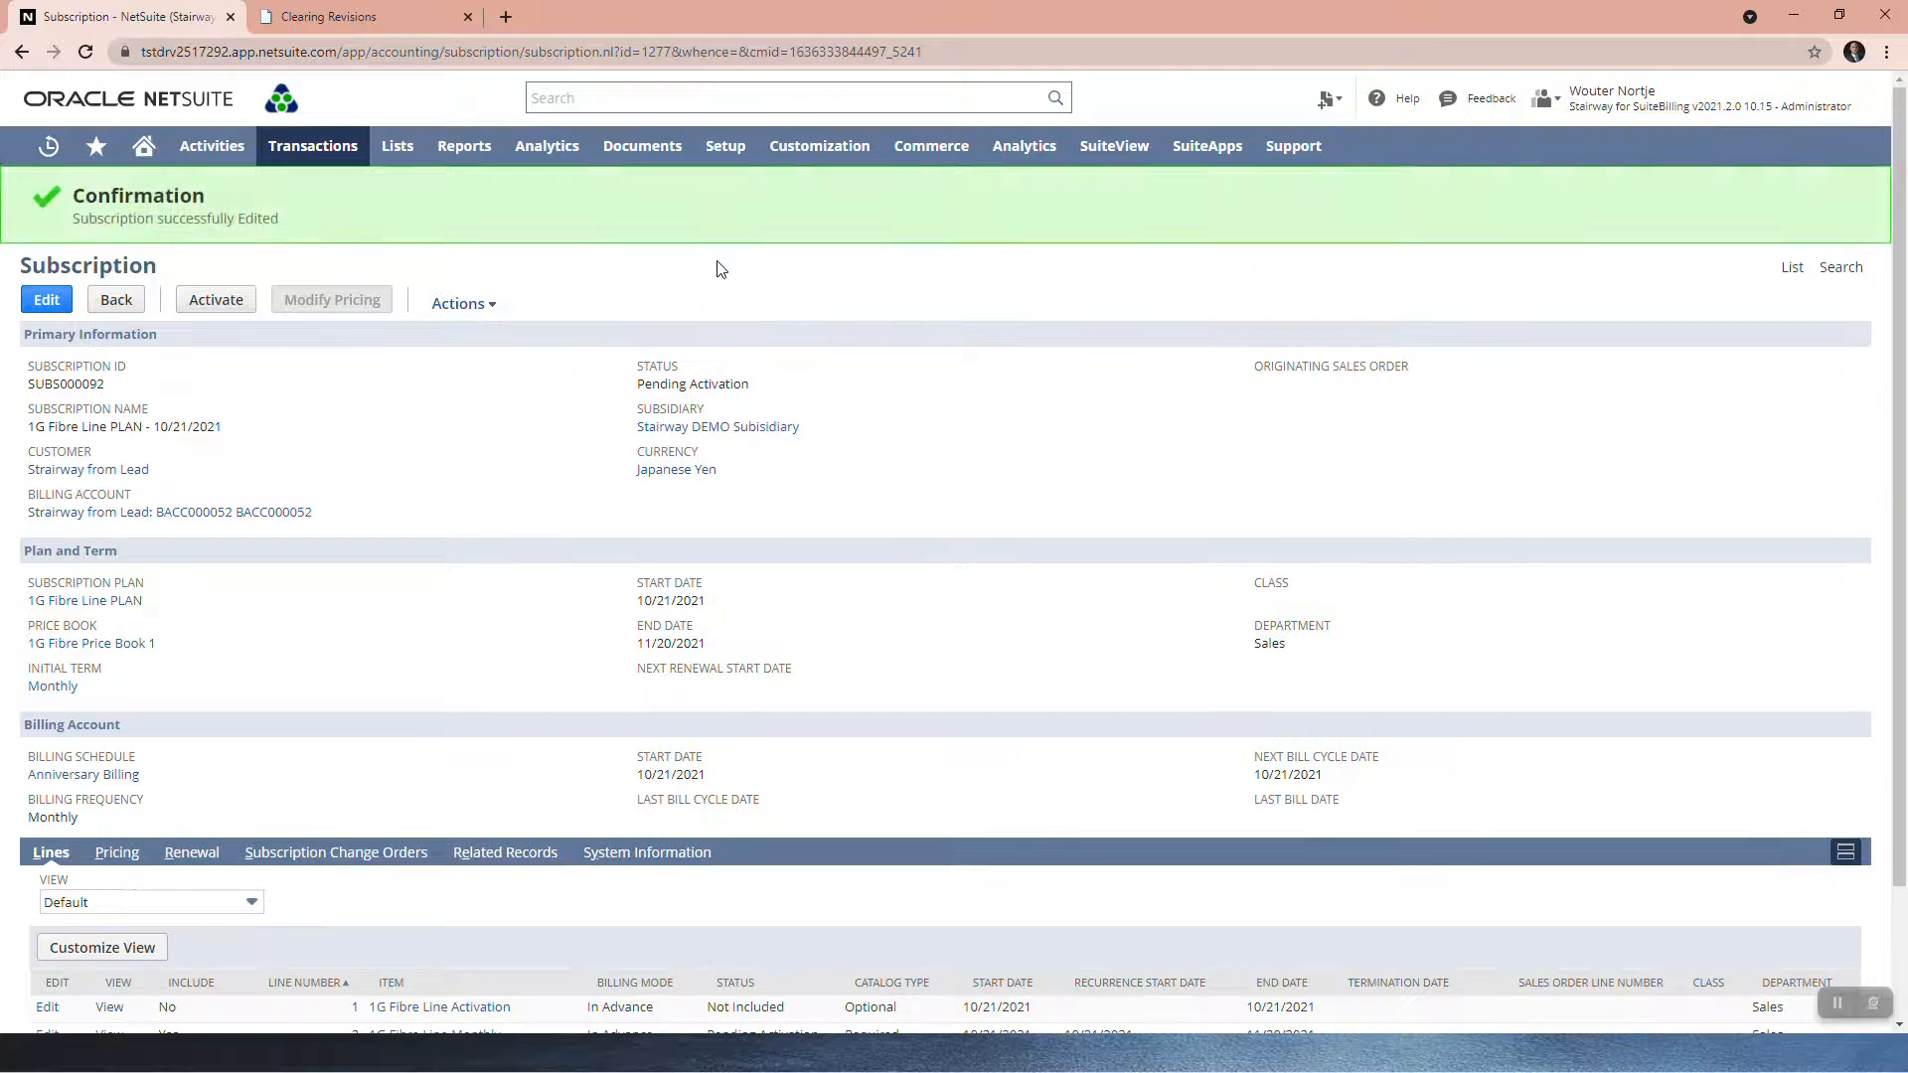
{"action": "mouse_move", "coordinate": [274, 238]}
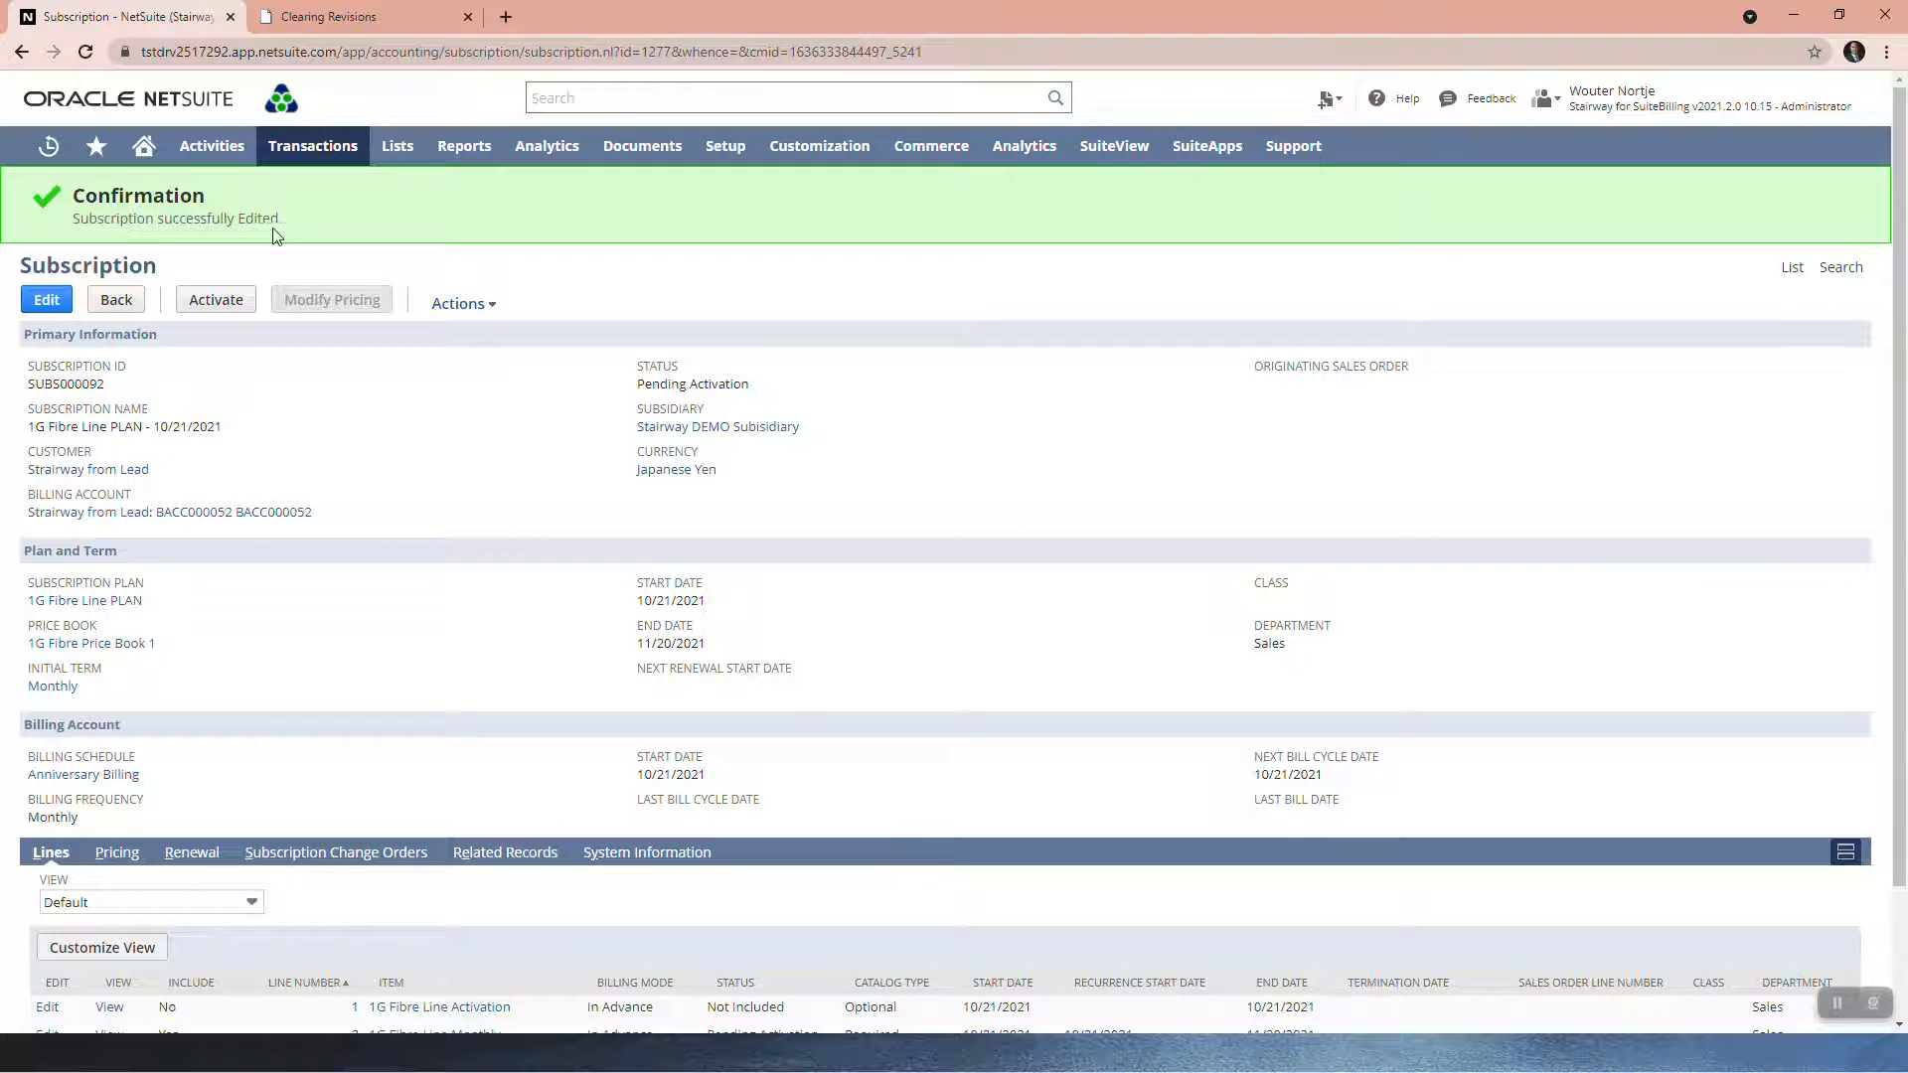
{"action": "mouse_move", "coordinate": [470, 288]}
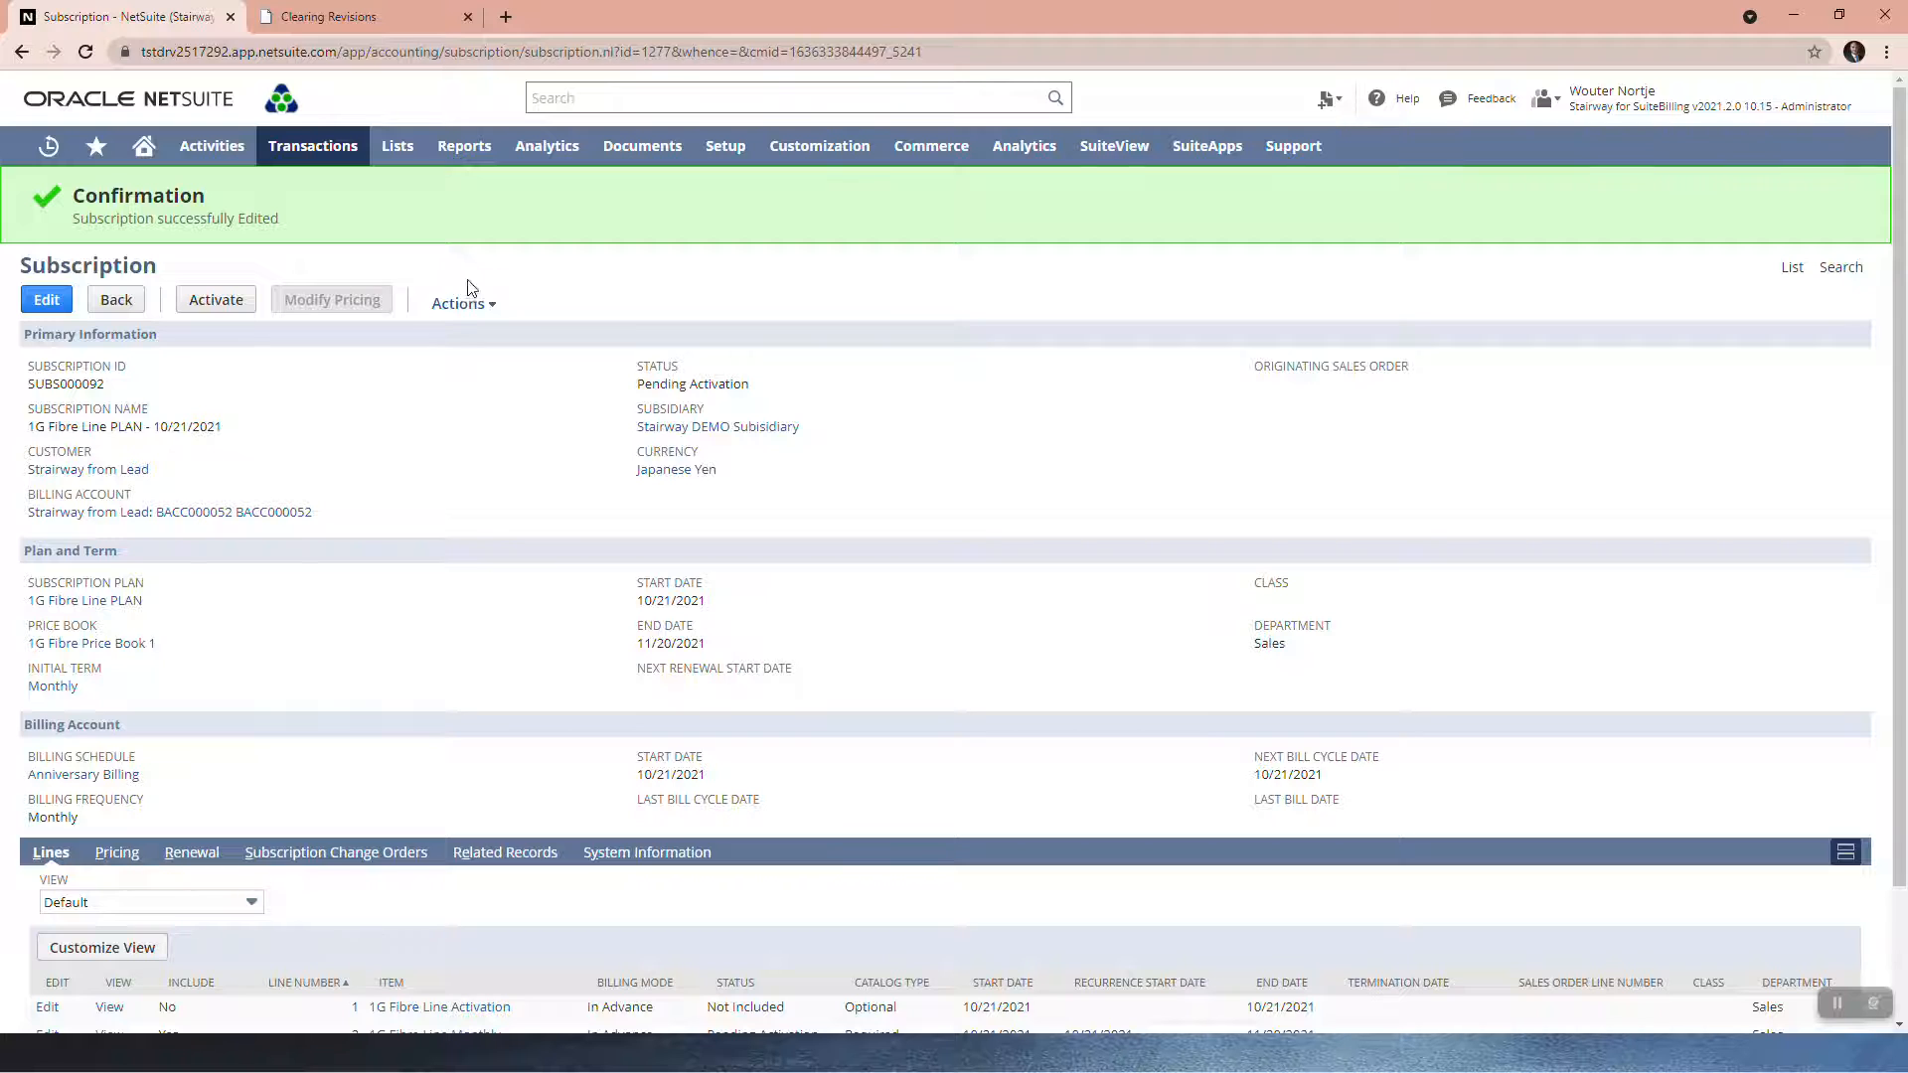
{"action": "mouse_move", "coordinate": [1847, 1028]}
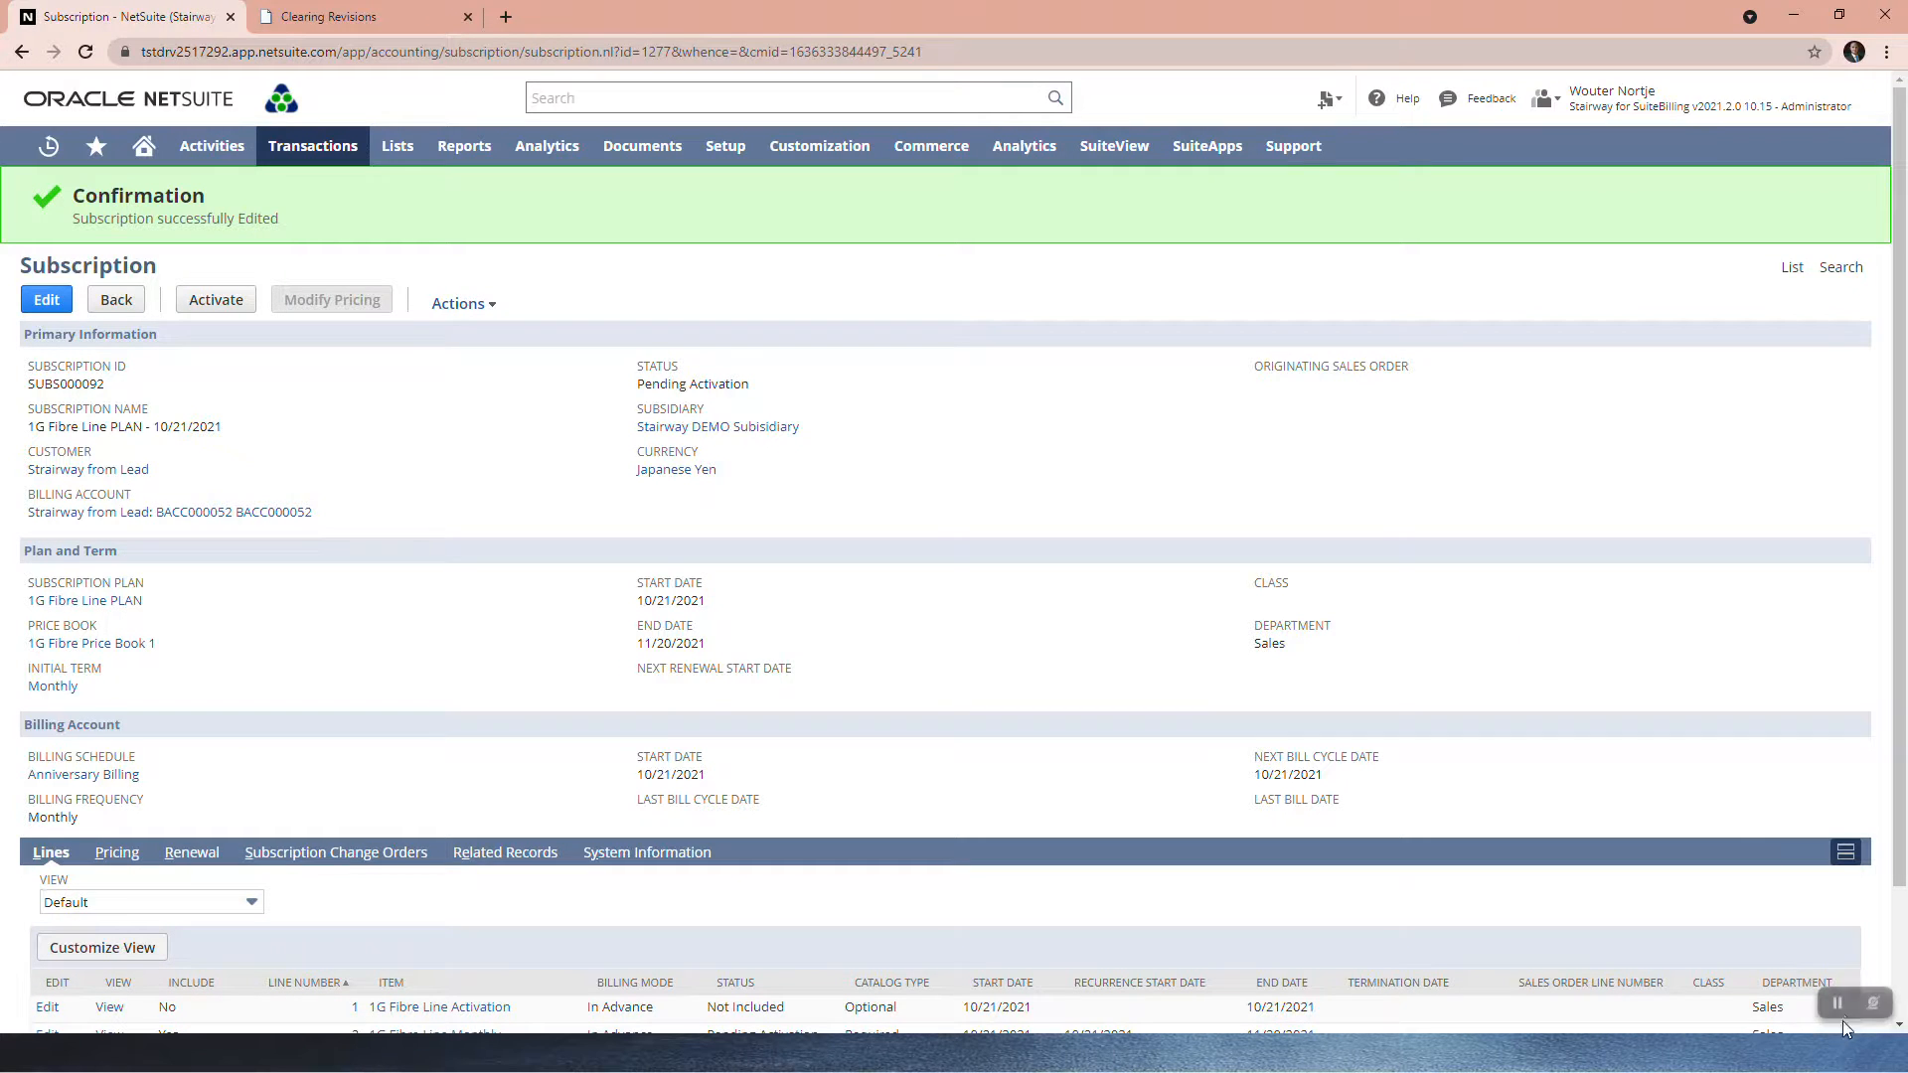